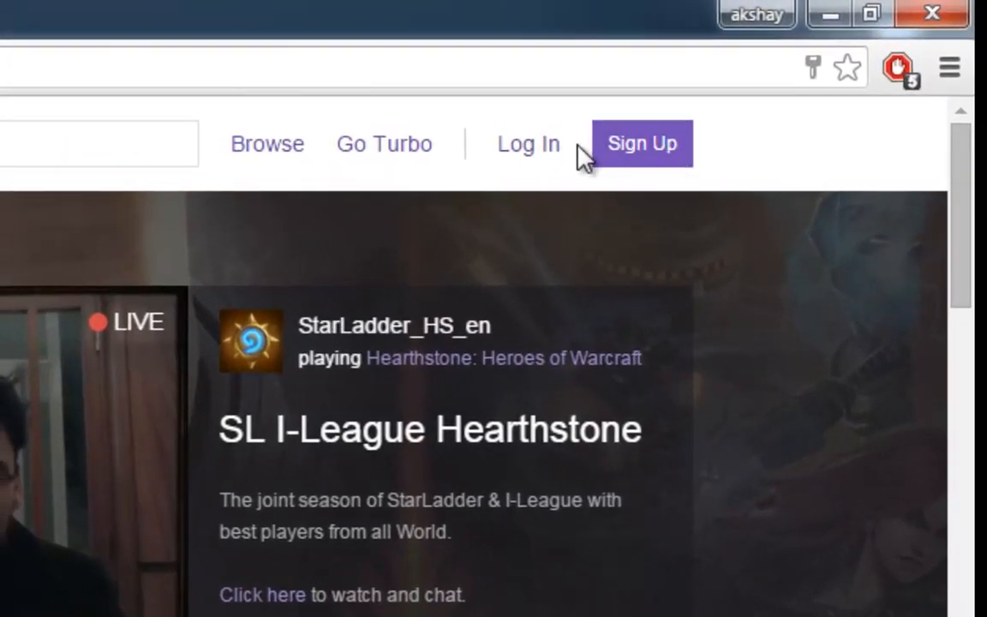
Step: Open the Twitch sign-up form from the header's Sign Up button
{"action": "left_click", "coordinate": [643, 144]}
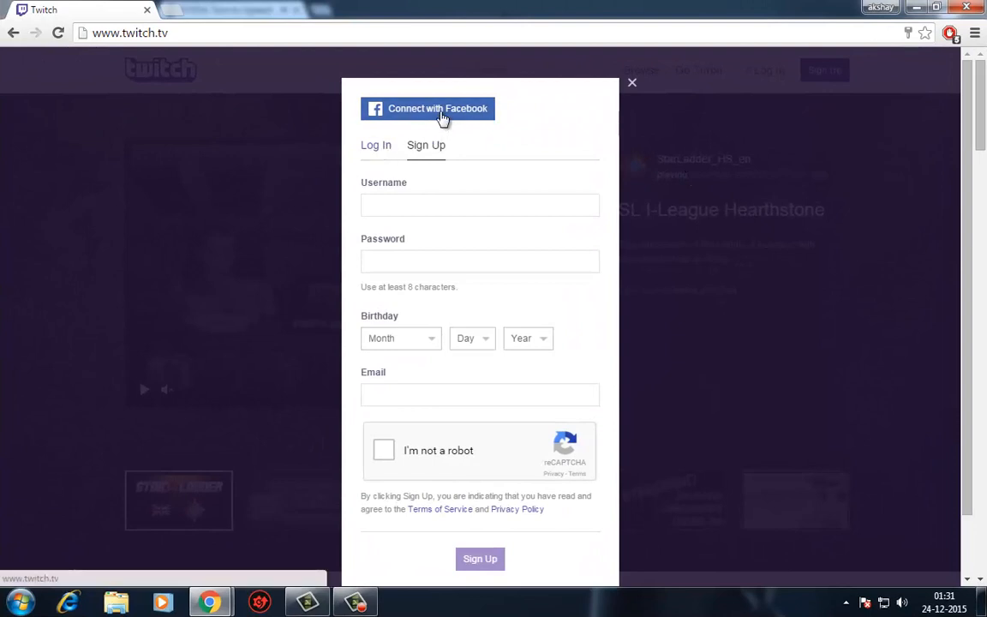
{"action": "mouse_move", "coordinate": [565, 318]}
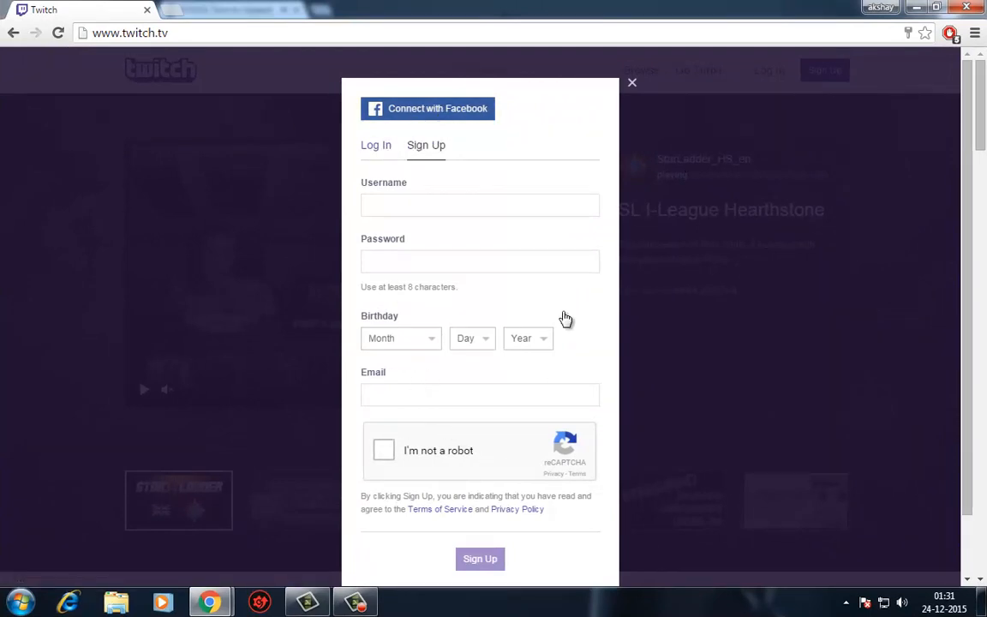
Step: Log in to Twitch as akshaygayle through the Log In tab
{"action": "left_click", "coordinate": [375, 144]}
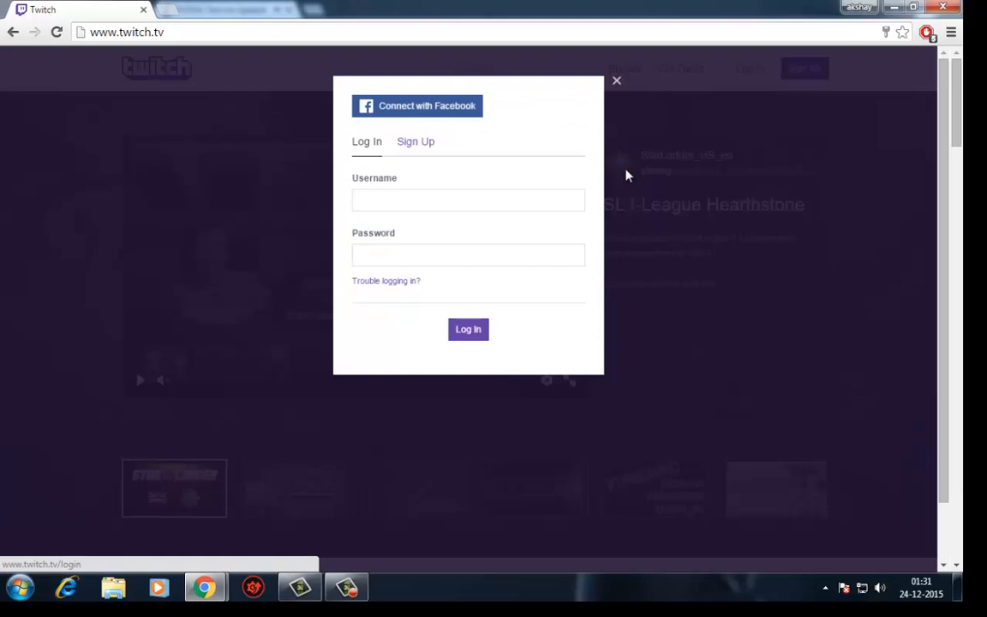
{"action": "type", "text": "akshaygayle"}
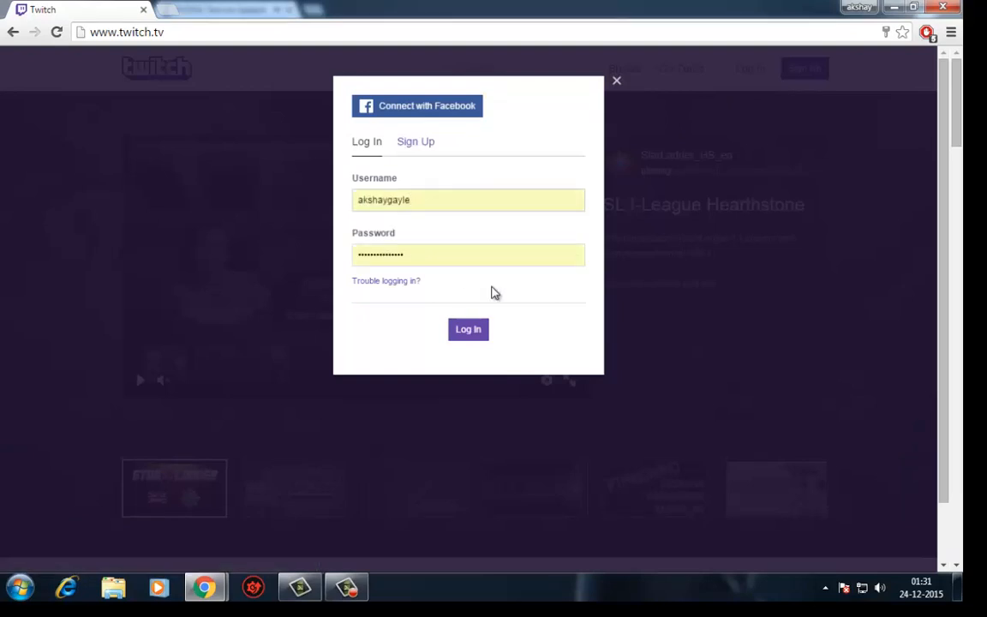
{"action": "left_click", "coordinate": [468, 329]}
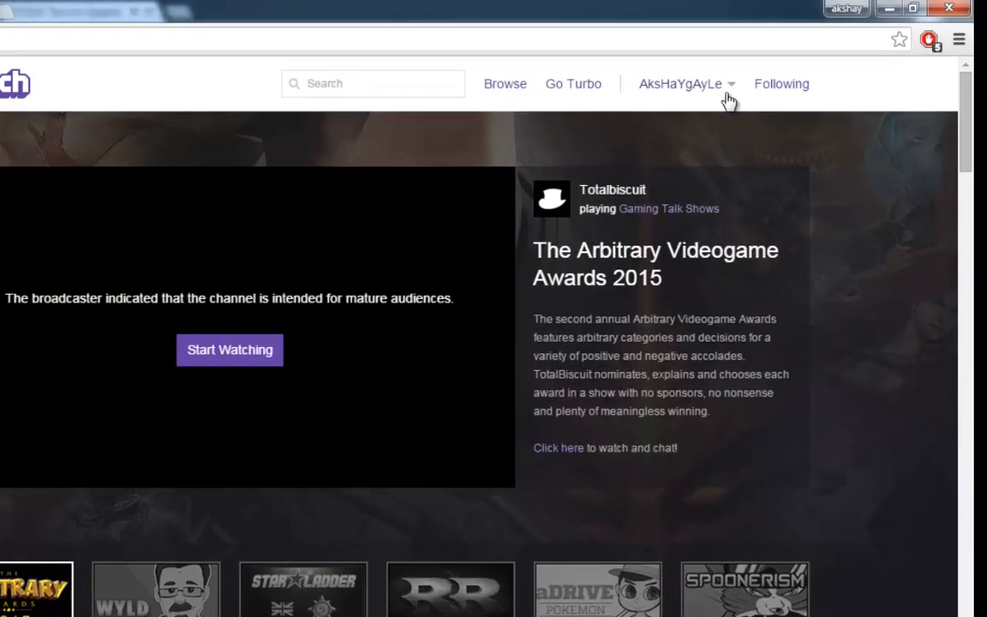
Step: Open the Twitch username dropdown menu in the header
{"action": "left_click", "coordinate": [683, 83]}
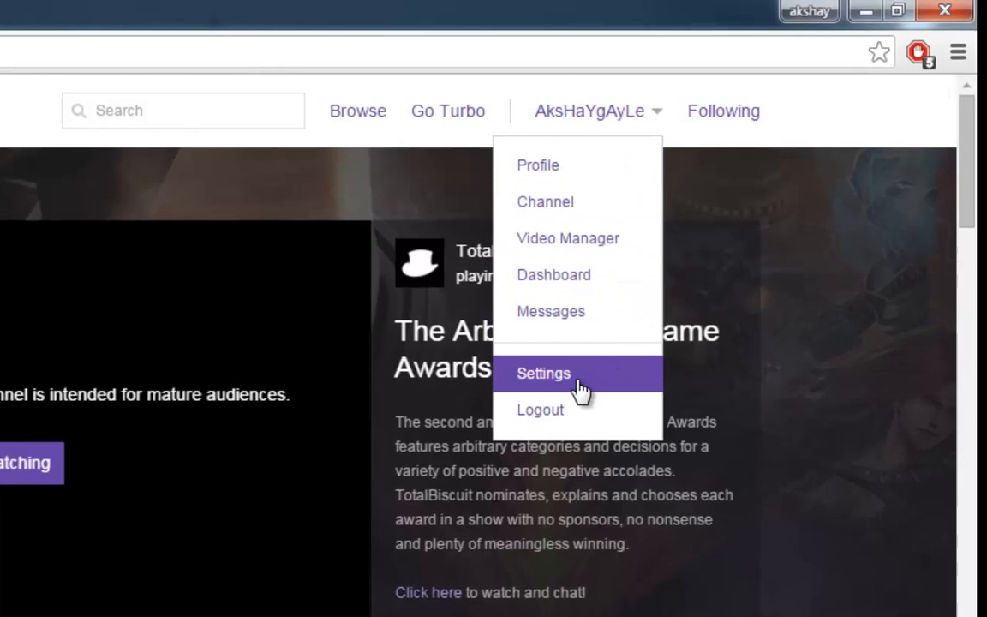
{"action": "mouse_move", "coordinate": [615, 389]}
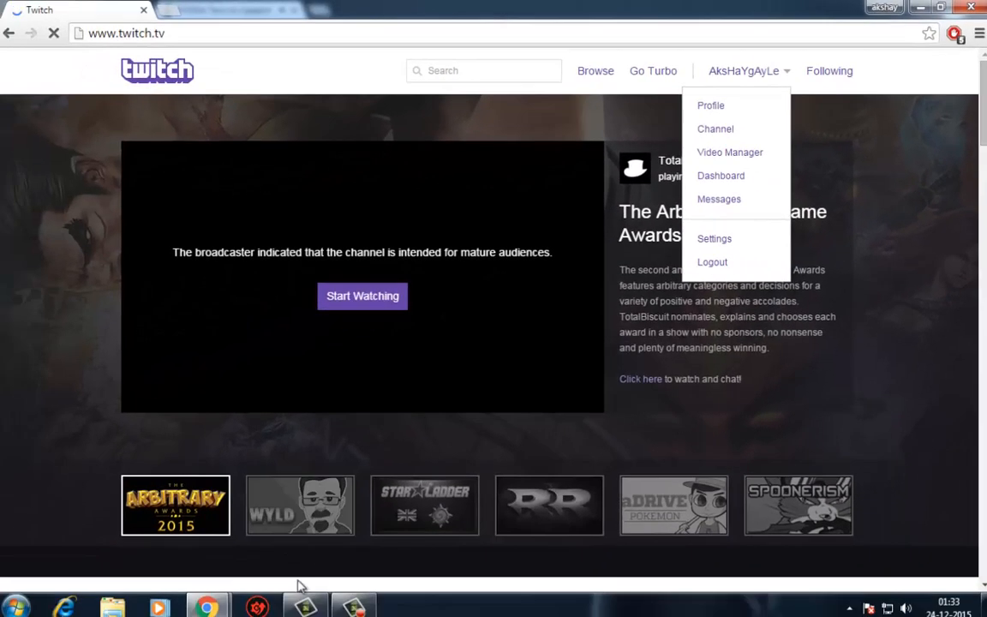
Step: Open Twitch account settings and browse the Turbo subscription page
{"action": "left_click", "coordinate": [714, 238]}
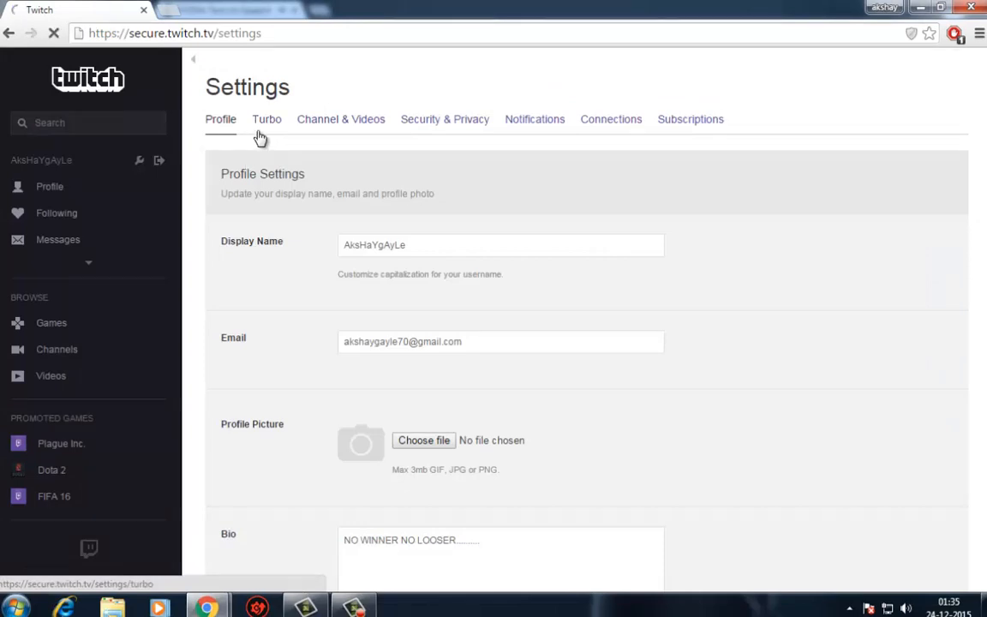
{"action": "left_click", "coordinate": [267, 119]}
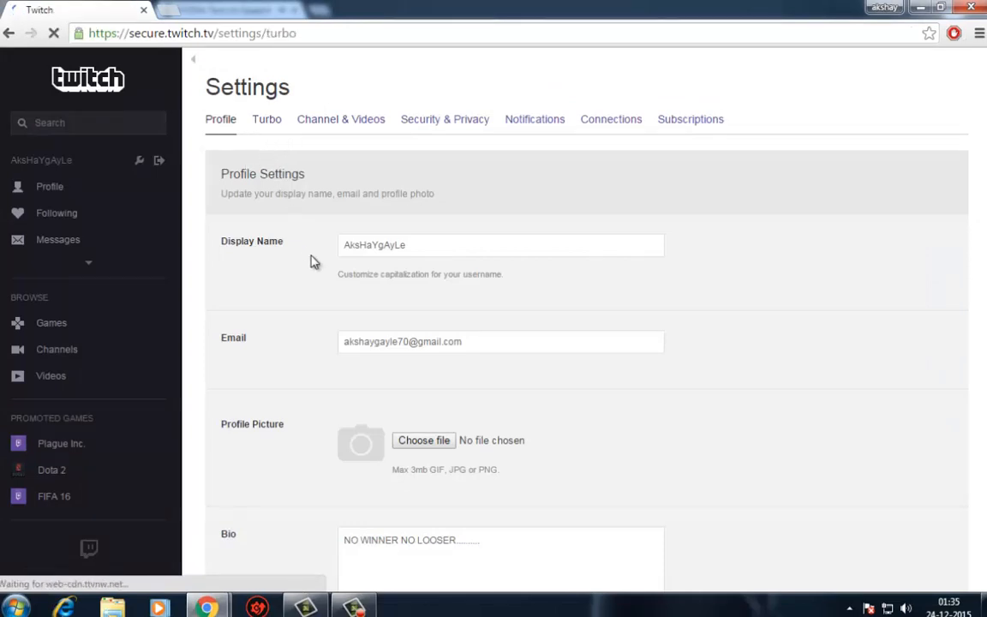
{"action": "left_click", "coordinate": [267, 119]}
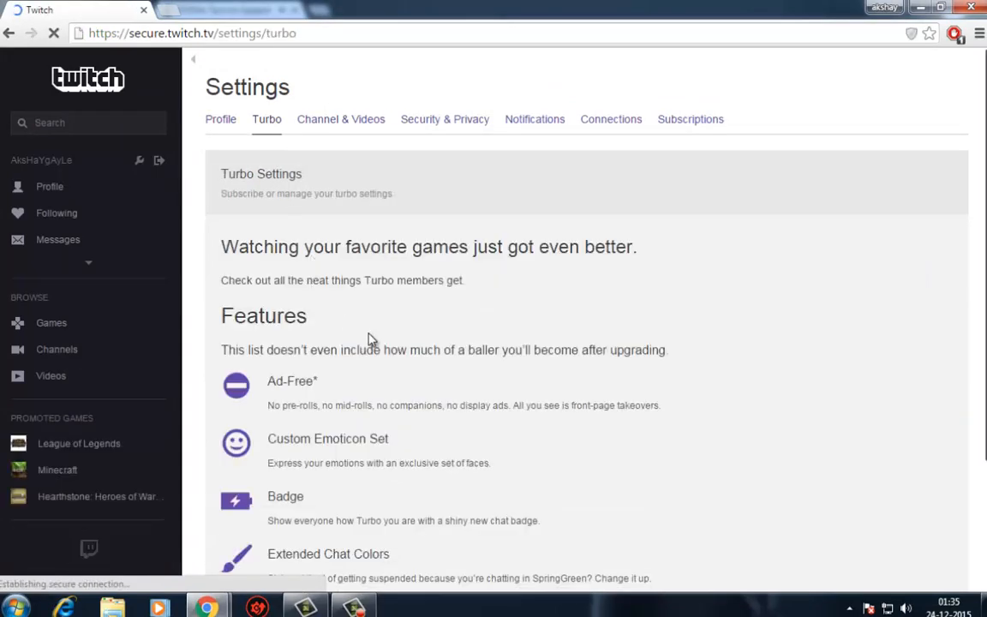
{"action": "scroll", "scroll_direction": "down", "scroll_amount": 3}
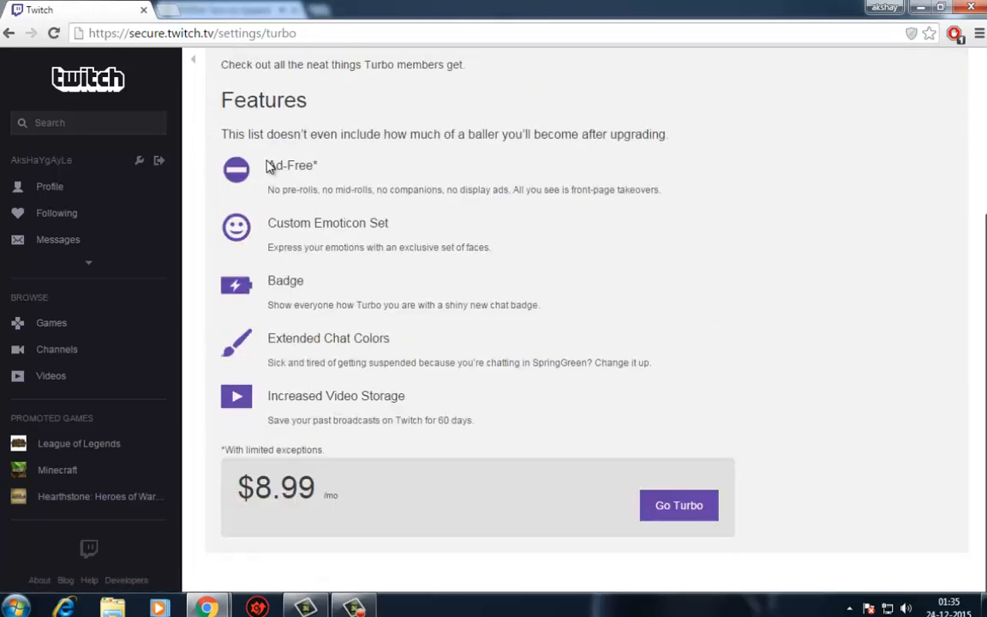
{"action": "left_click_drag", "start_coordinate": [267, 304], "coordinate": [469, 305]}
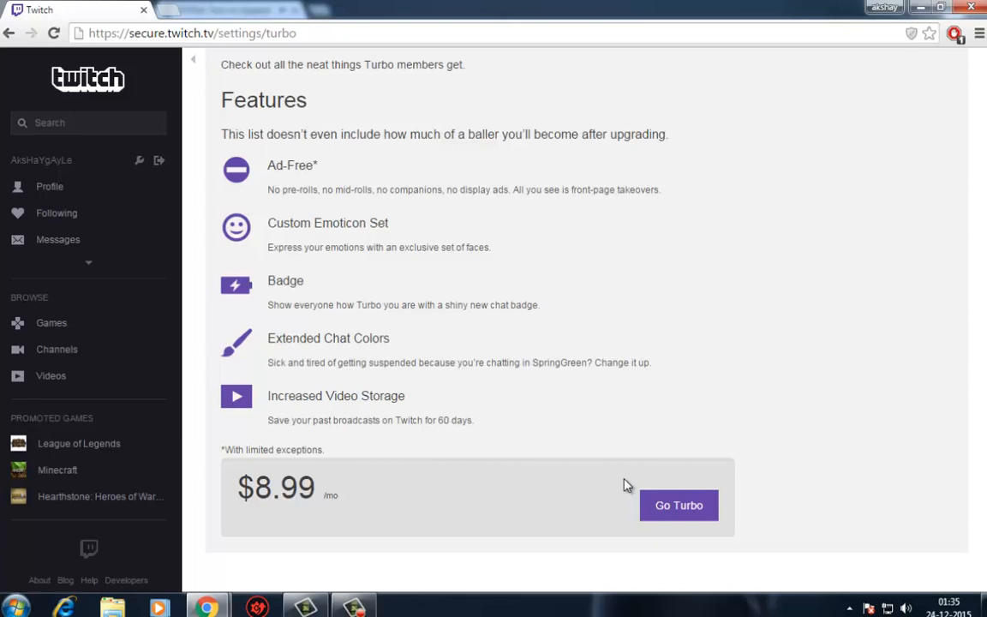
{"action": "scroll", "scroll_direction": "up", "scroll_amount": 3}
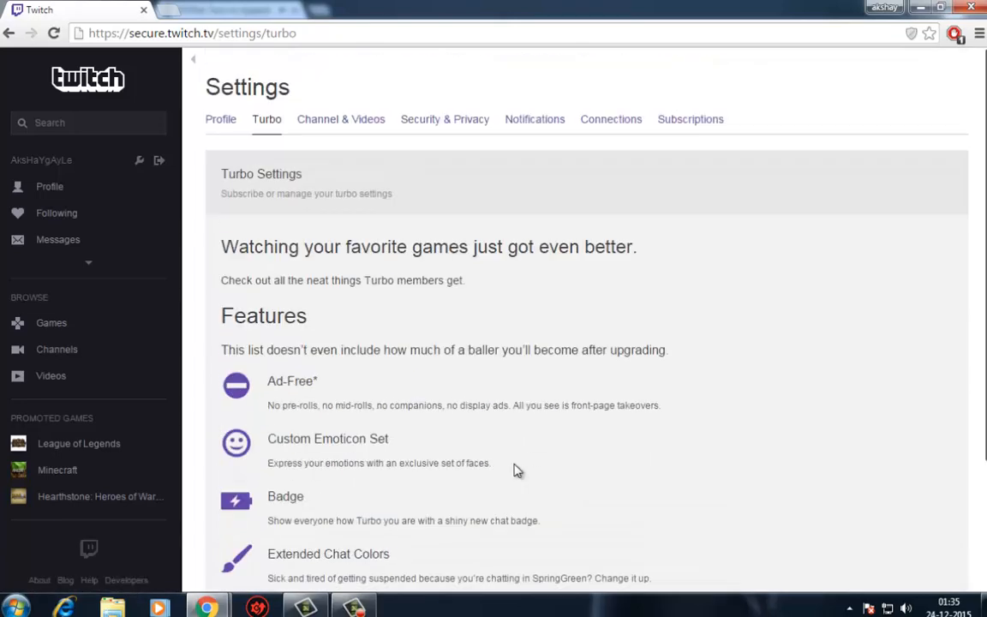
{"action": "scroll", "scroll_direction": "down", "scroll_amount": 3}
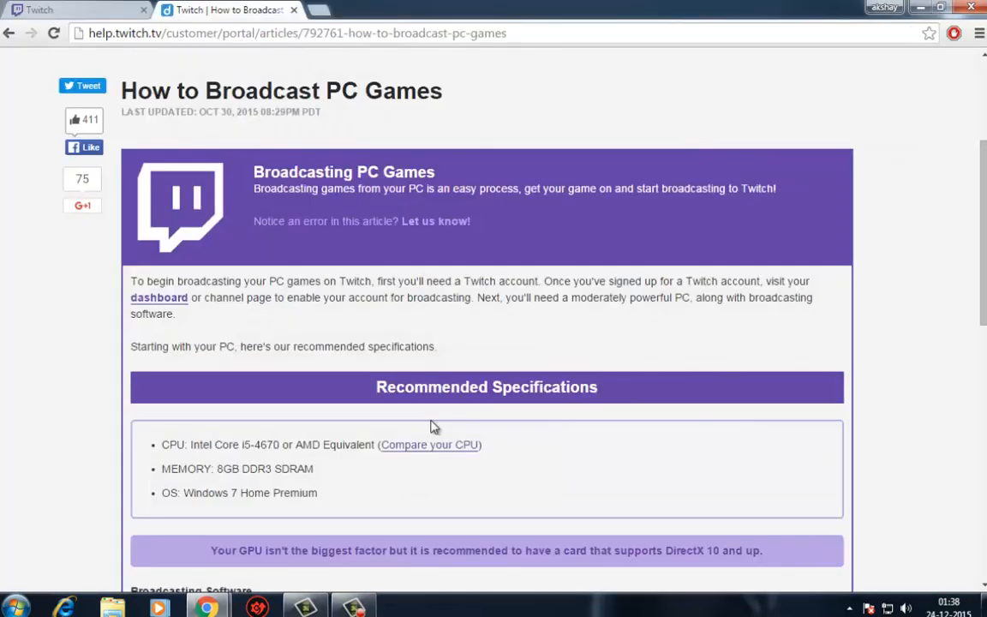
Step: Read the How to Broadcast PC Games article, highlighting its recommended specifications
{"action": "scroll", "scroll_direction": "up", "scroll_amount": 3}
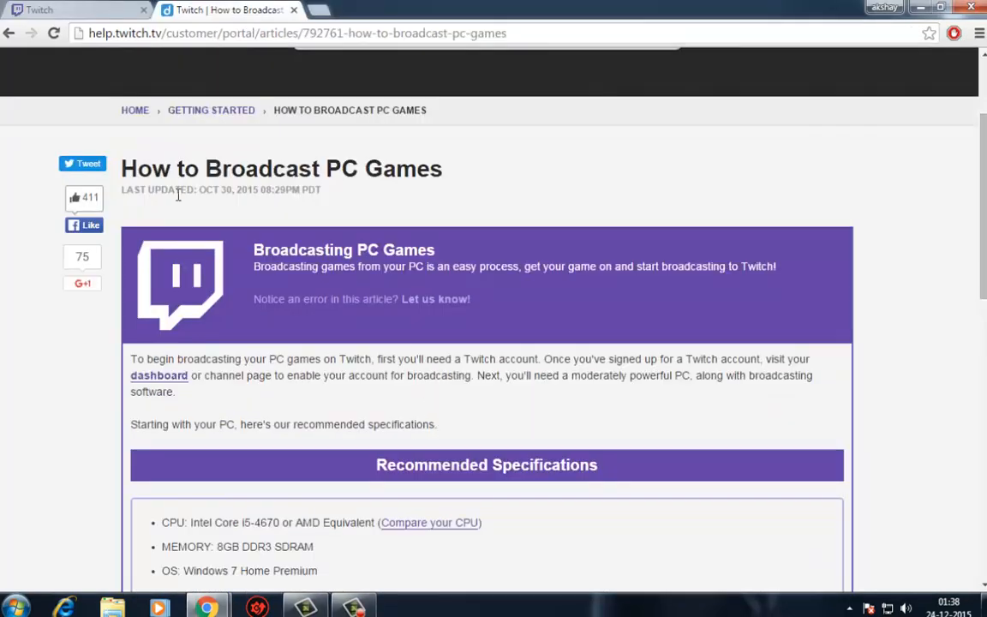
{"action": "triple_click", "coordinate": [282, 168]}
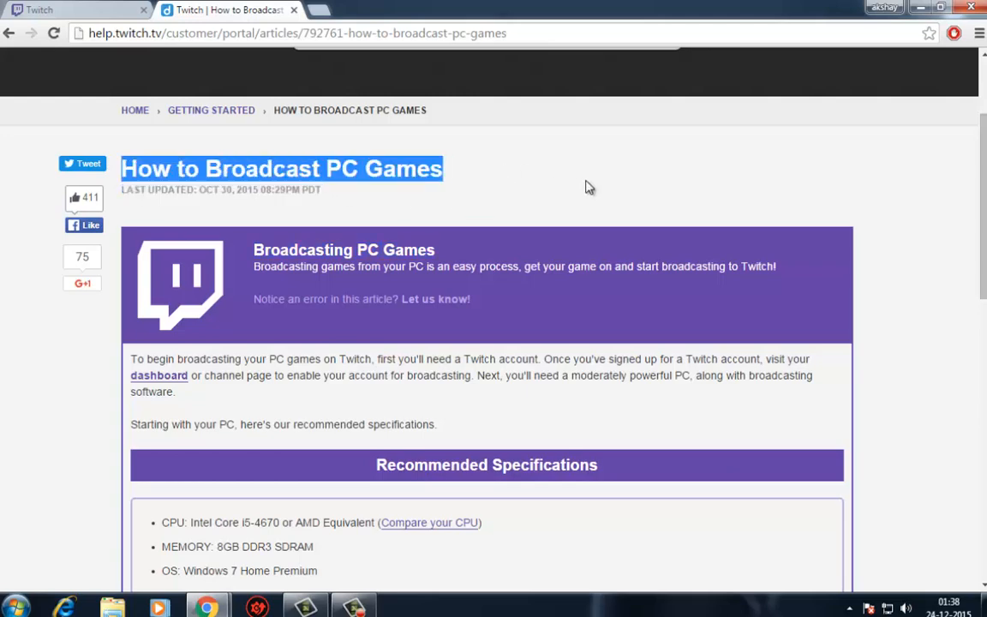
{"action": "scroll", "scroll_direction": "down", "scroll_amount": 3}
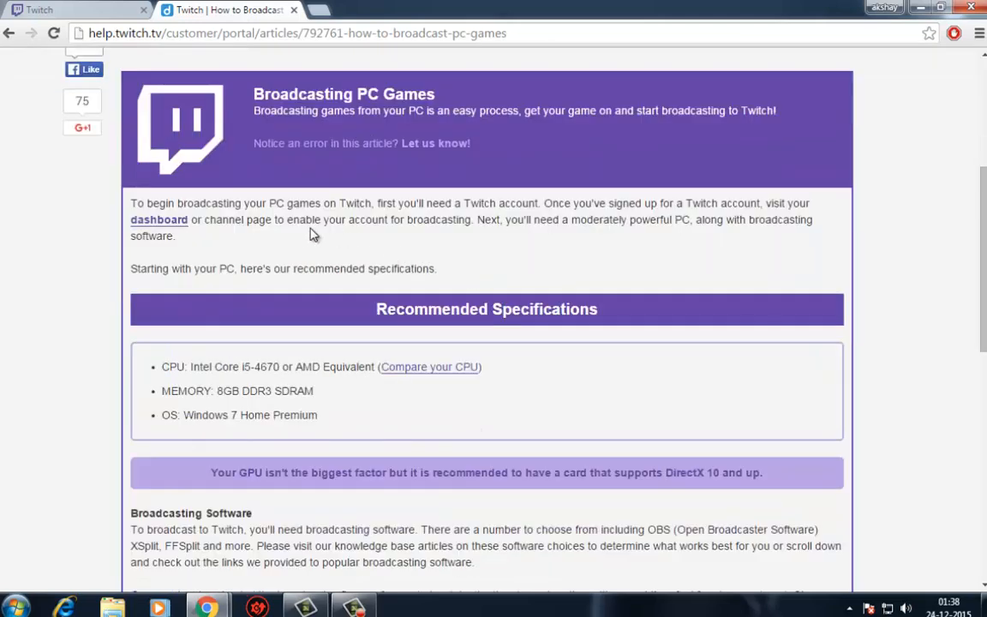
{"action": "scroll", "scroll_direction": "down", "scroll_amount": 3}
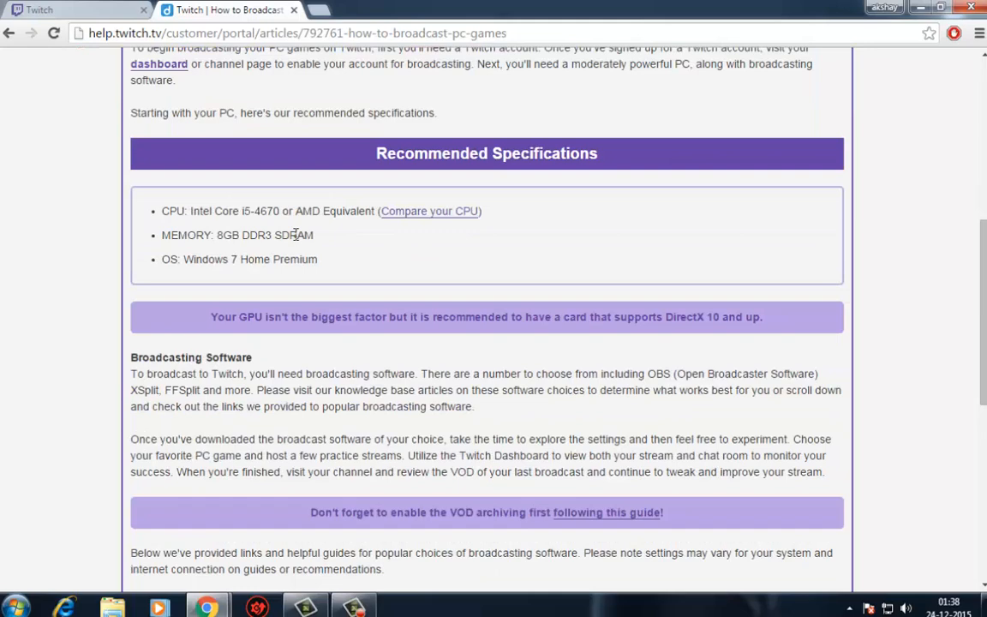
{"action": "scroll", "scroll_direction": "up", "scroll_amount": 3}
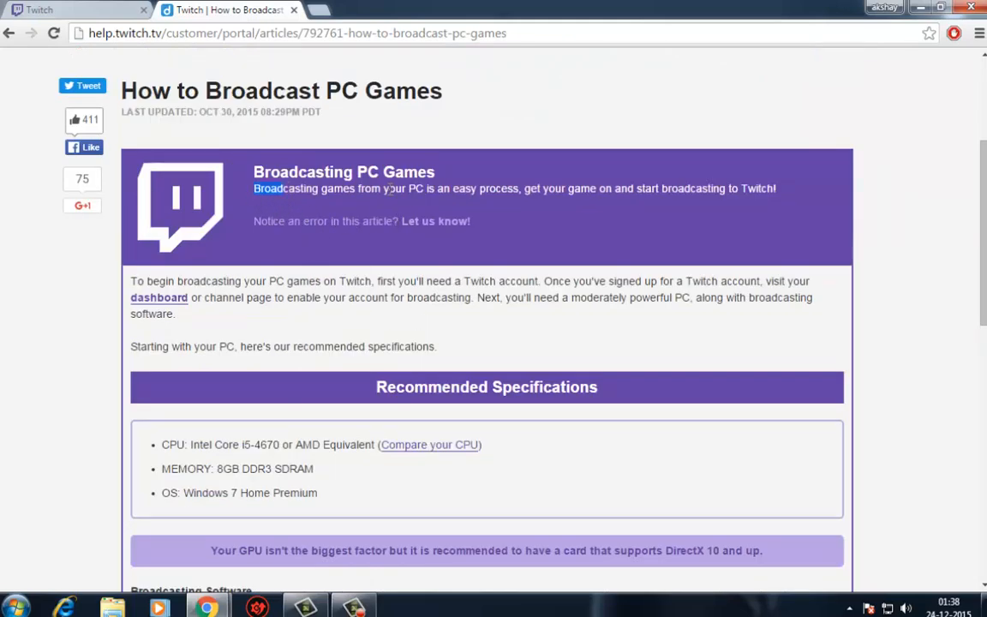
{"action": "mouse_move", "coordinate": [467, 326]}
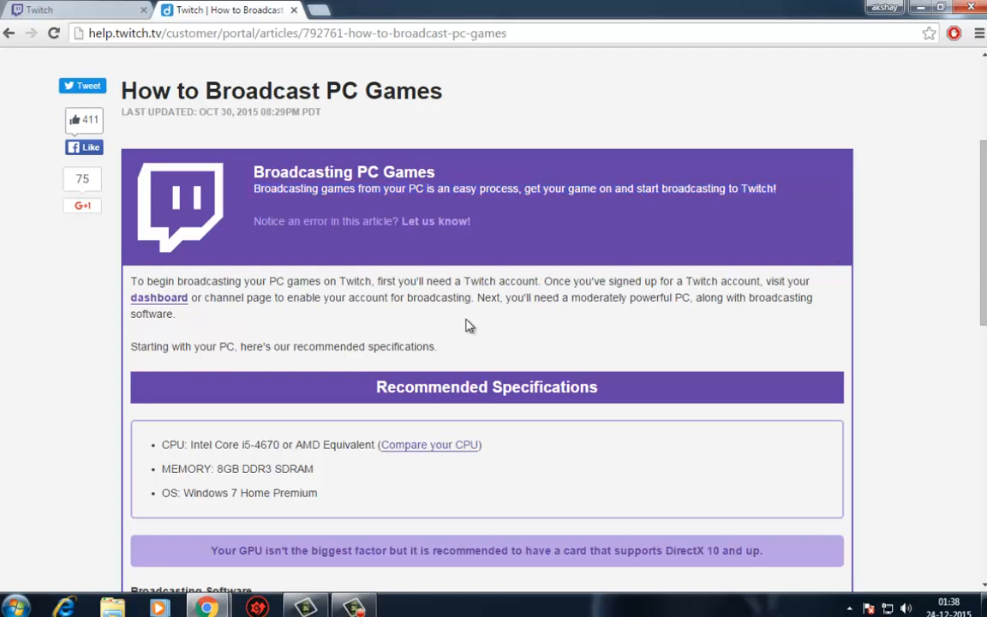
{"action": "double_click", "coordinate": [366, 297]}
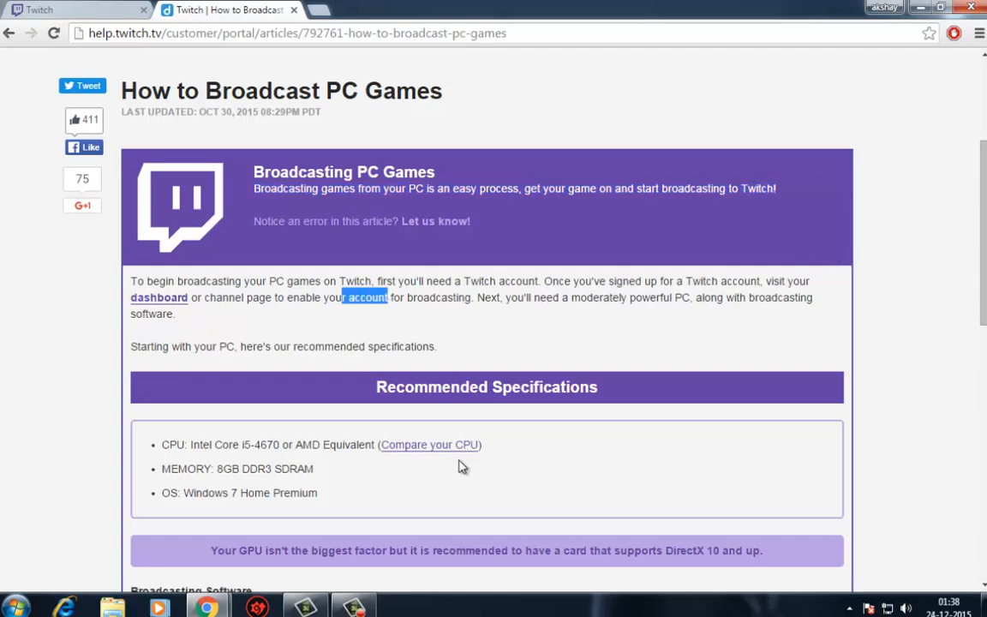
{"action": "scroll", "scroll_direction": "down", "scroll_amount": 3}
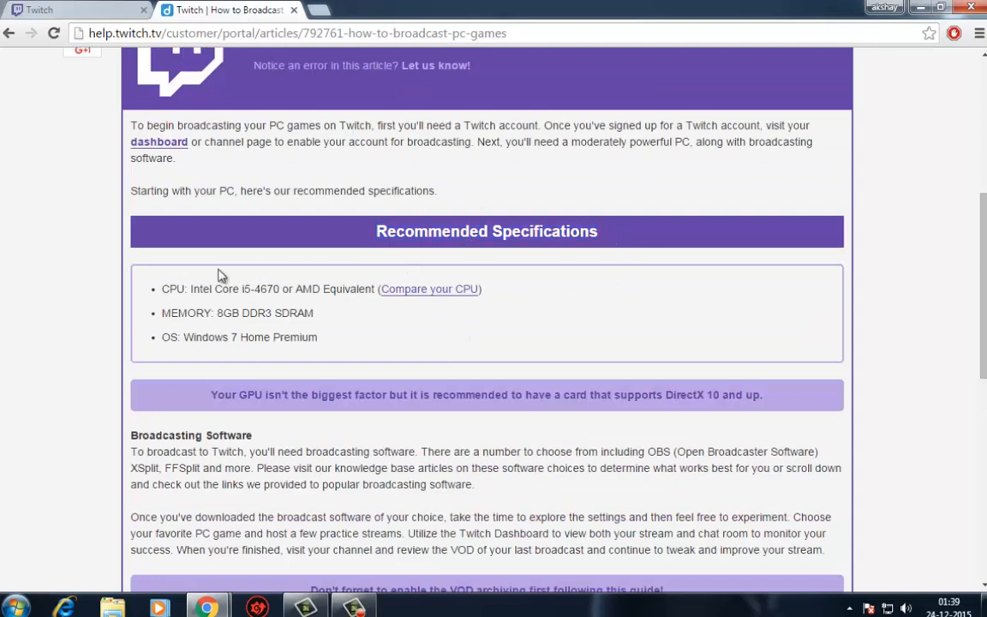
{"action": "left_click_drag", "start_coordinate": [162, 289], "coordinate": [273, 289]}
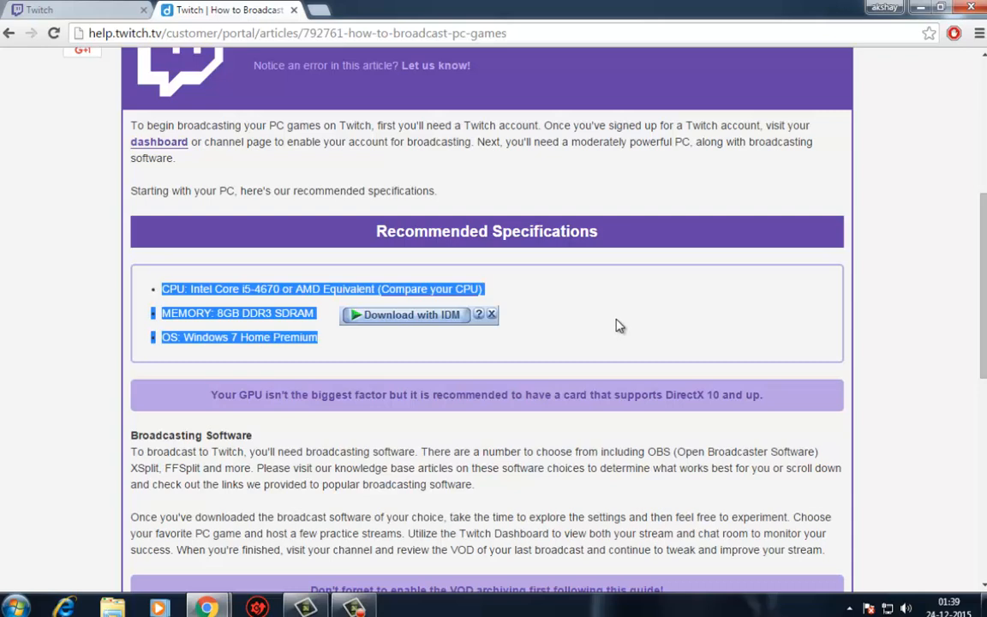
{"action": "scroll", "scroll_direction": "down", "scroll_amount": 3}
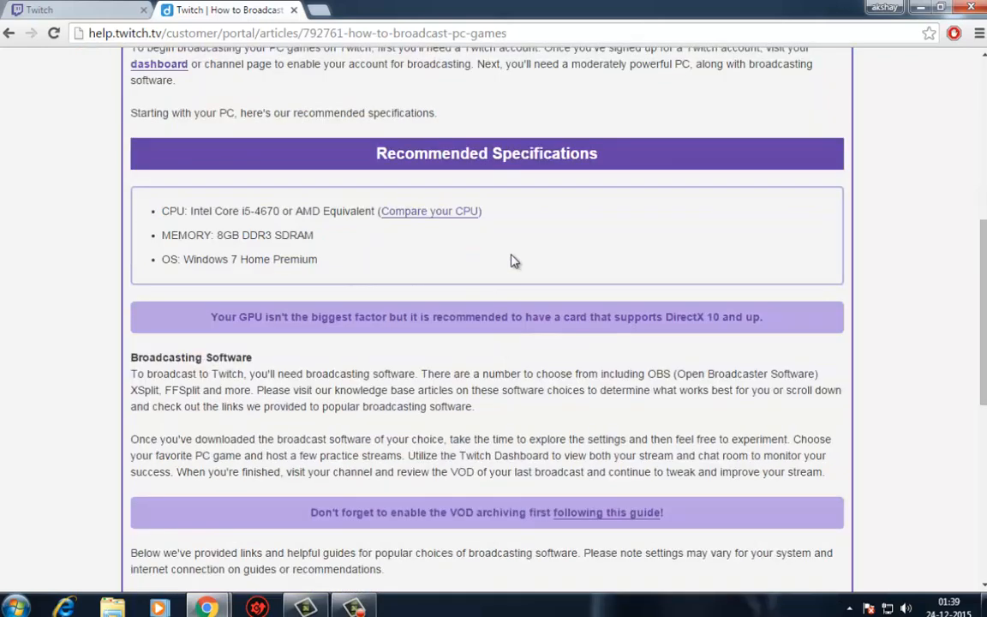
Step: Review the OS requirement and practice-stream advice, then switch to the OBS website
{"action": "left_click_drag", "start_coordinate": [161, 259], "coordinate": [315, 259]}
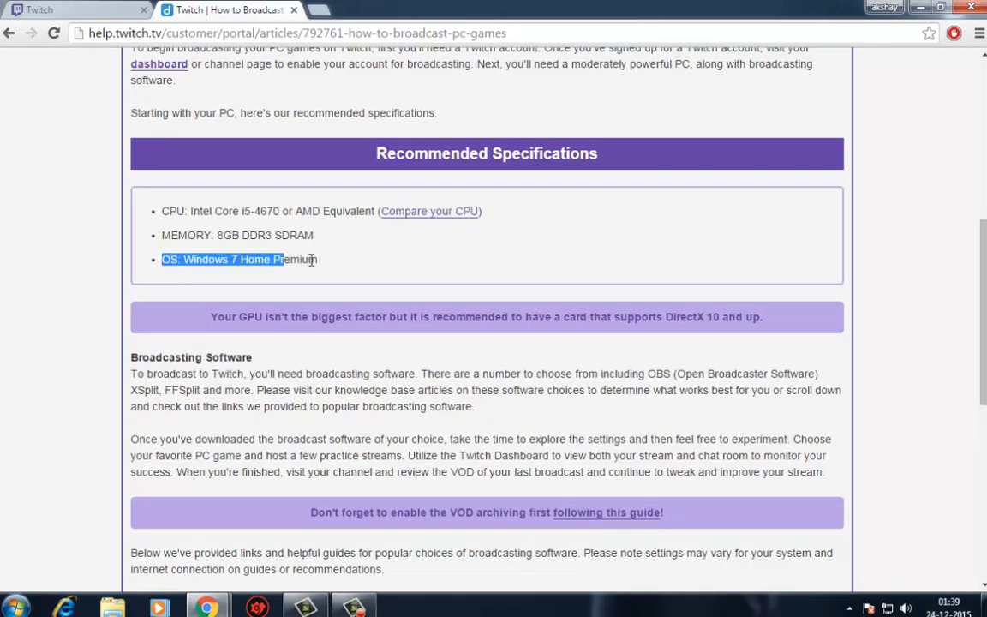
{"action": "left_click", "coordinate": [432, 265]}
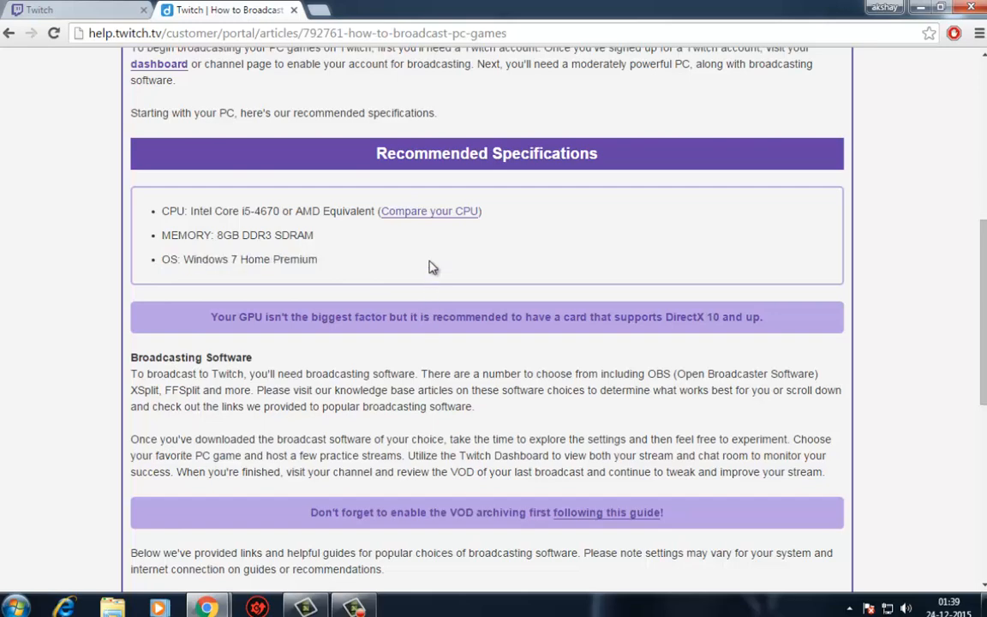
{"action": "scroll", "scroll_direction": "down", "scroll_amount": 3}
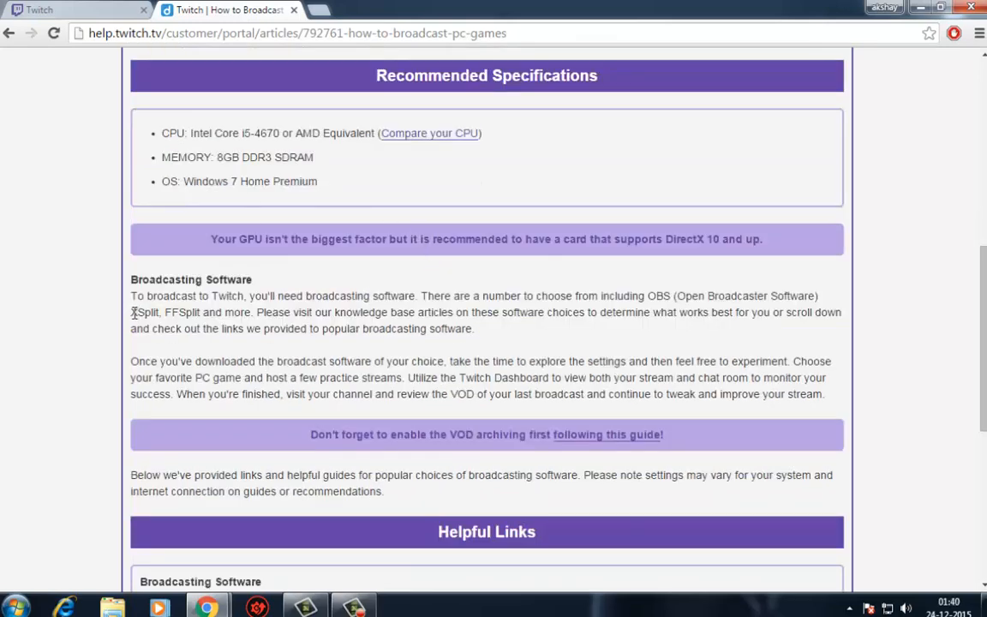
{"action": "left_click_drag", "start_coordinate": [213, 377], "coordinate": [219, 393]}
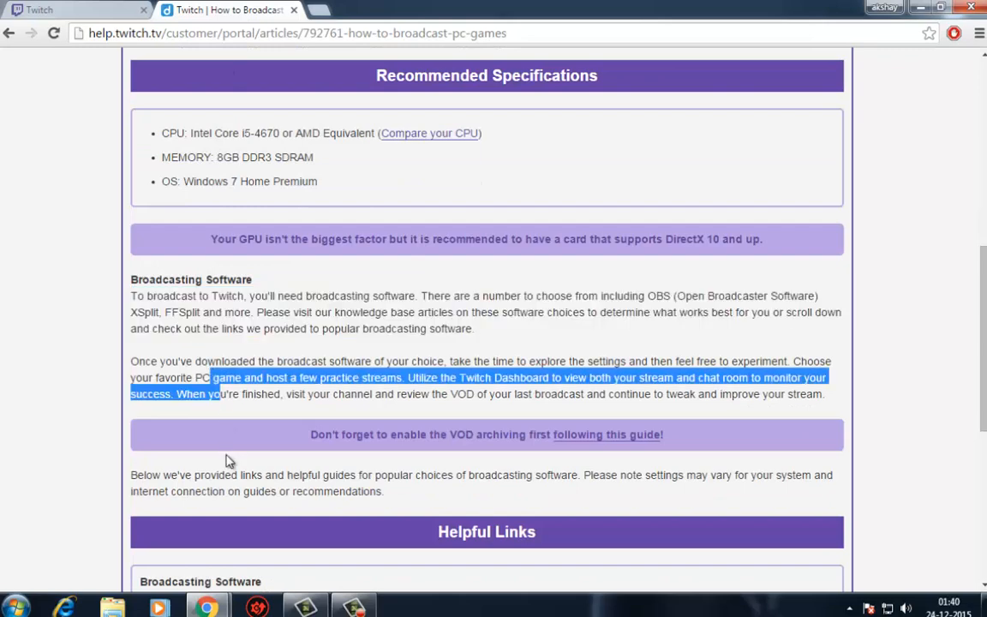
{"action": "left_click", "coordinate": [350, 343]}
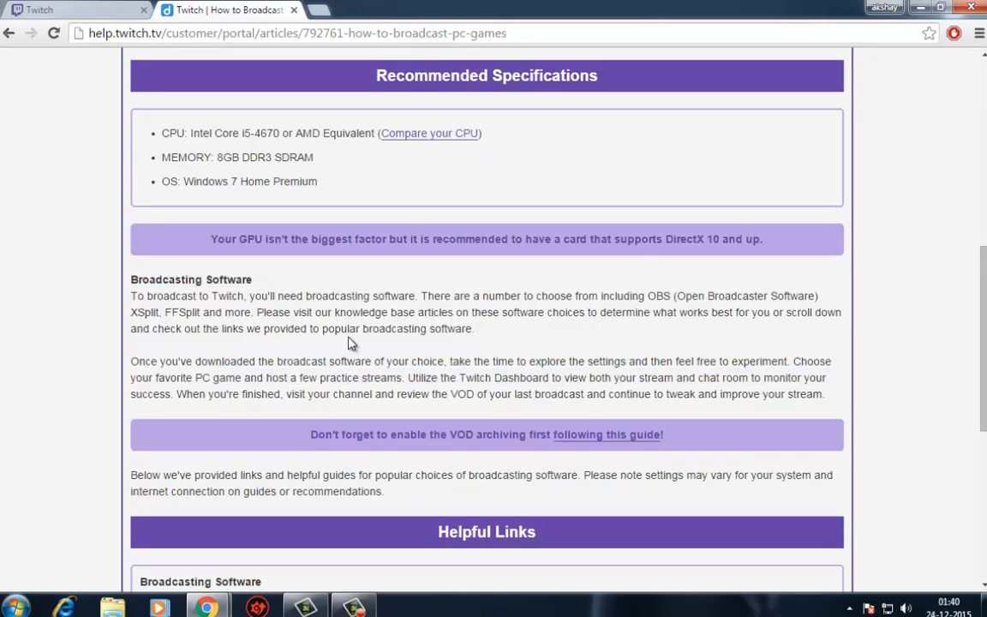
{"action": "scroll", "scroll_direction": "down", "scroll_amount": 3}
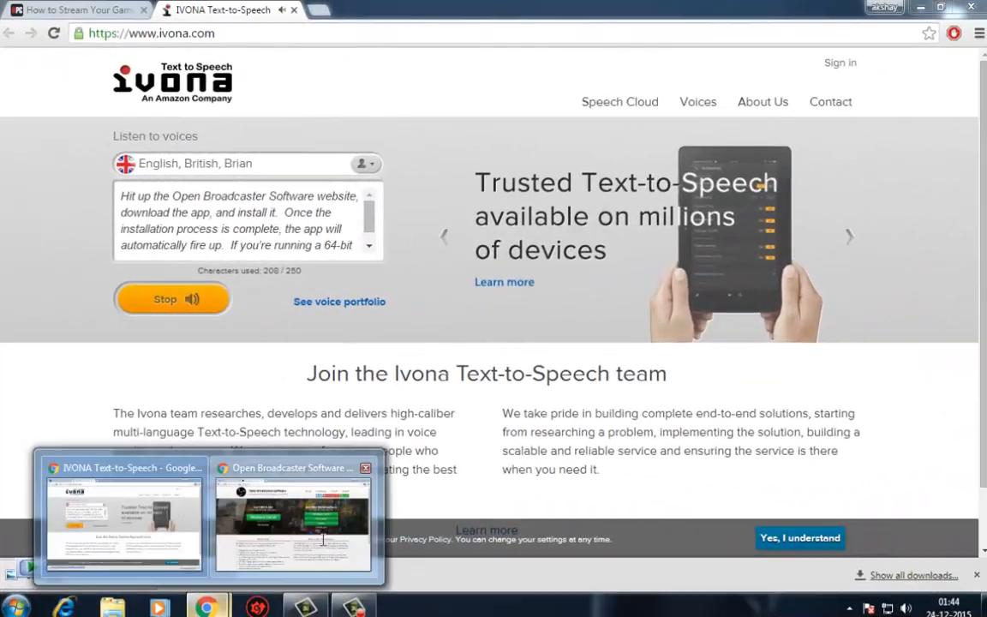
{"action": "left_click", "coordinate": [292, 518]}
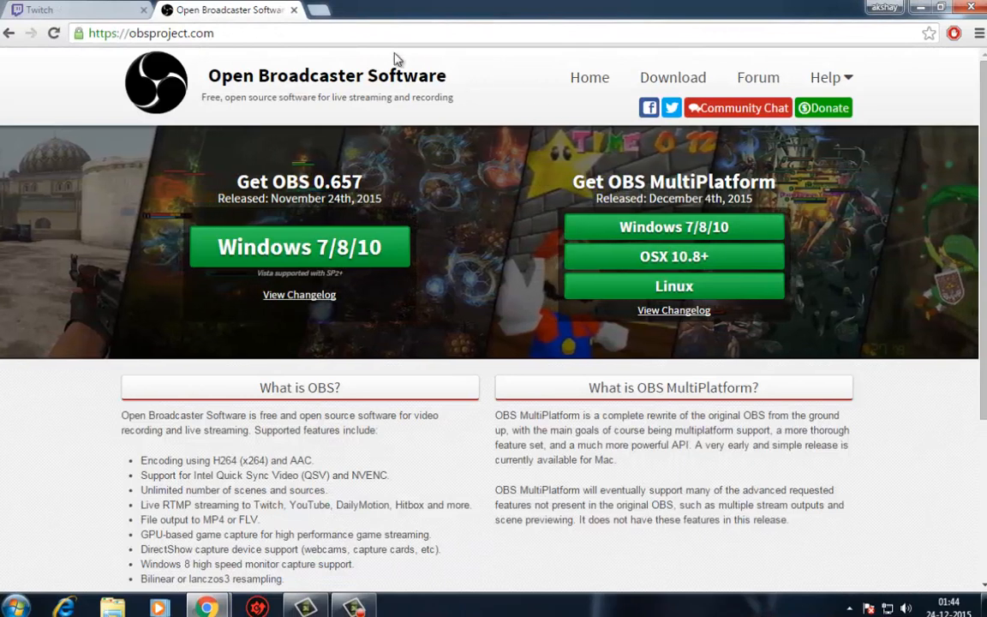
{"action": "left_click", "coordinate": [155, 34]}
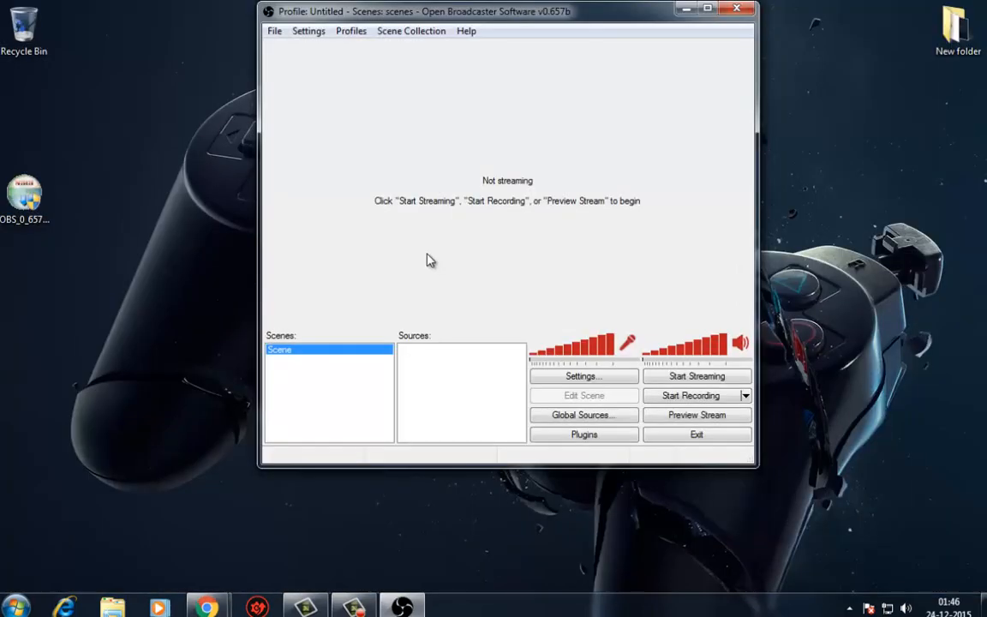
{"action": "mouse_move", "coordinate": [368, 345]}
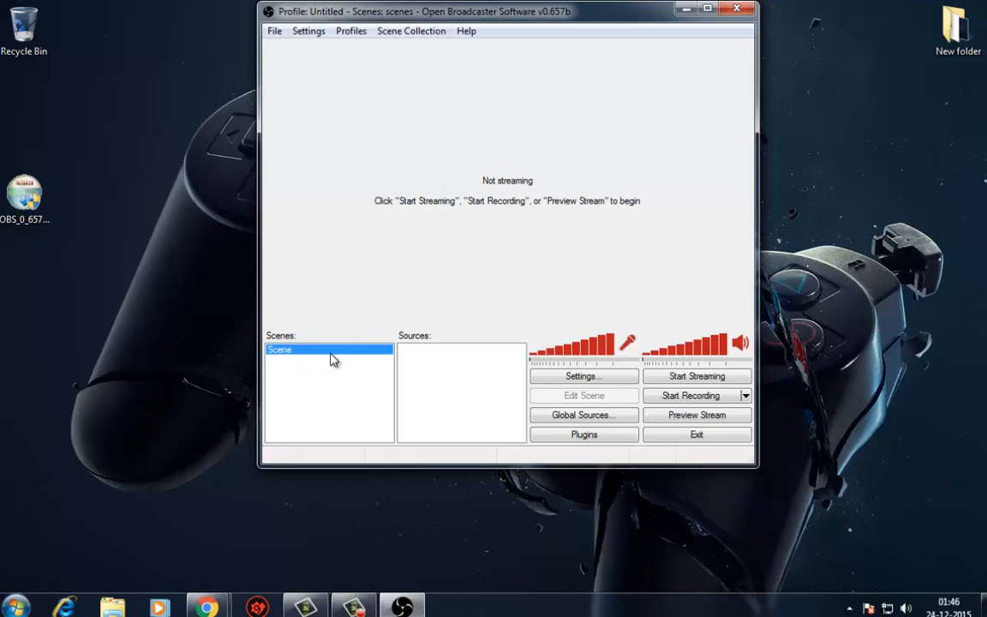
{"action": "mouse_move", "coordinate": [387, 402]}
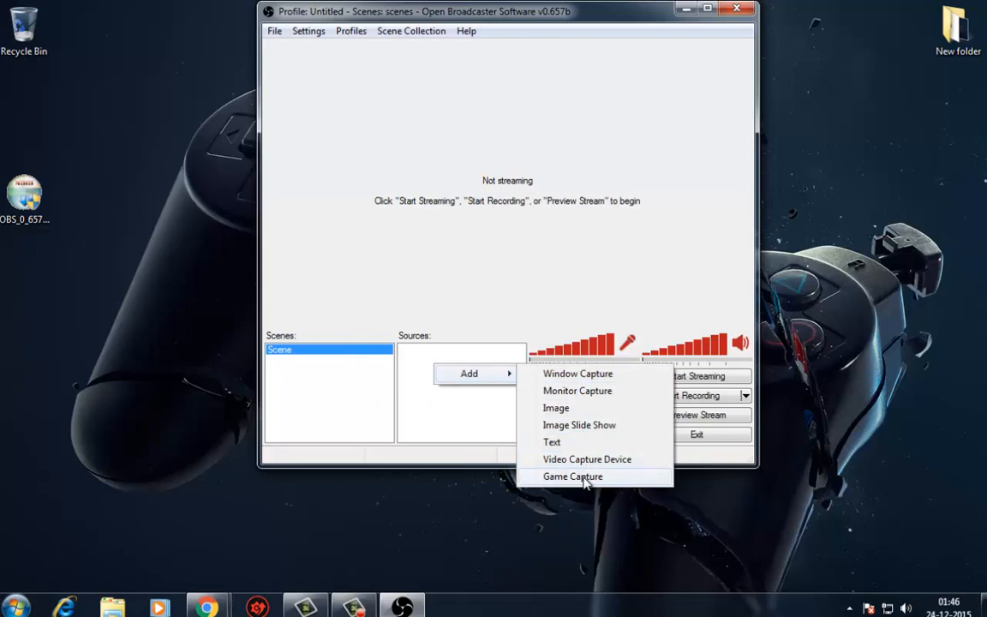
{"action": "mouse_move", "coordinate": [498, 403]}
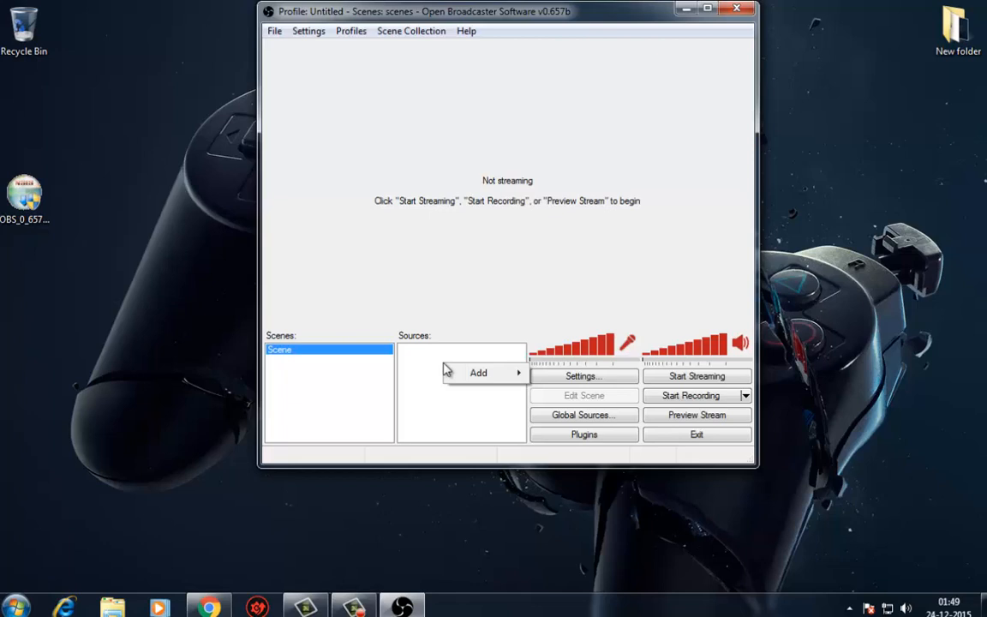
Step: Add a Window Capture source named 'flash' capturing the Flash game window
{"action": "left_click", "coordinate": [478, 373]}
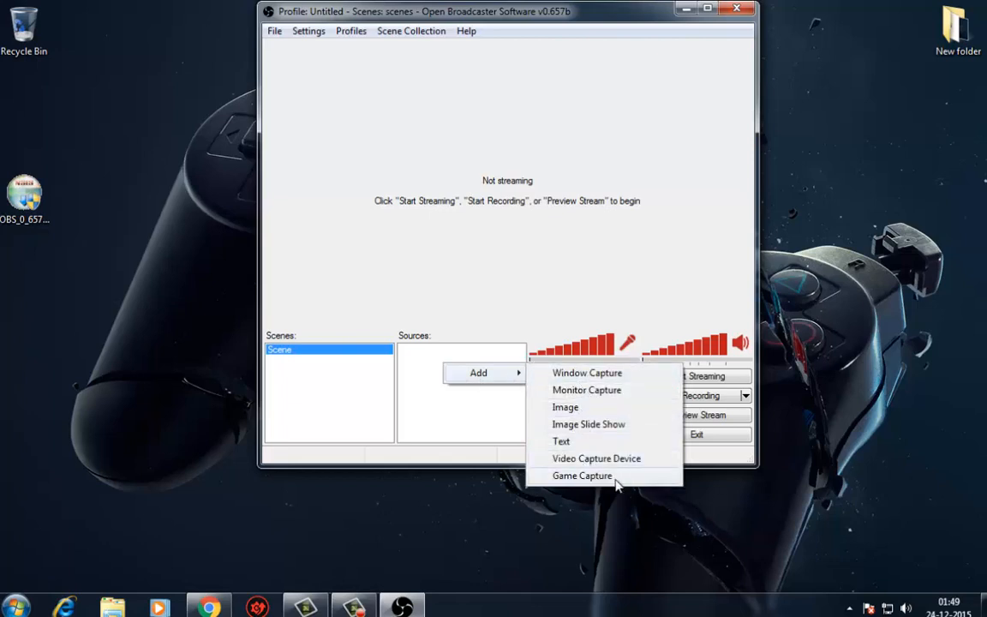
{"action": "left_click", "coordinate": [581, 475]}
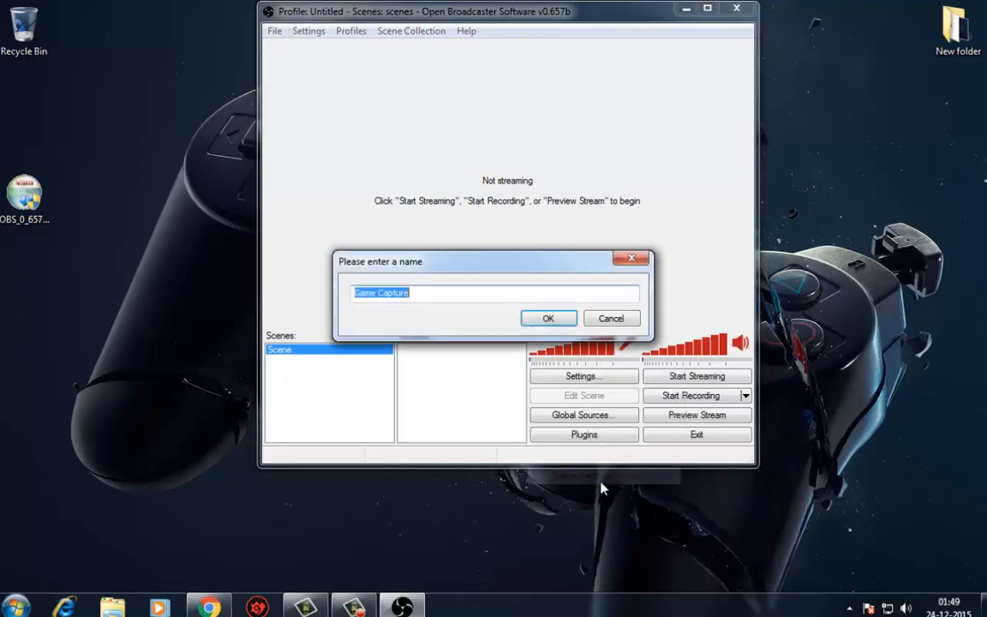
{"action": "mouse_move", "coordinate": [477, 310]}
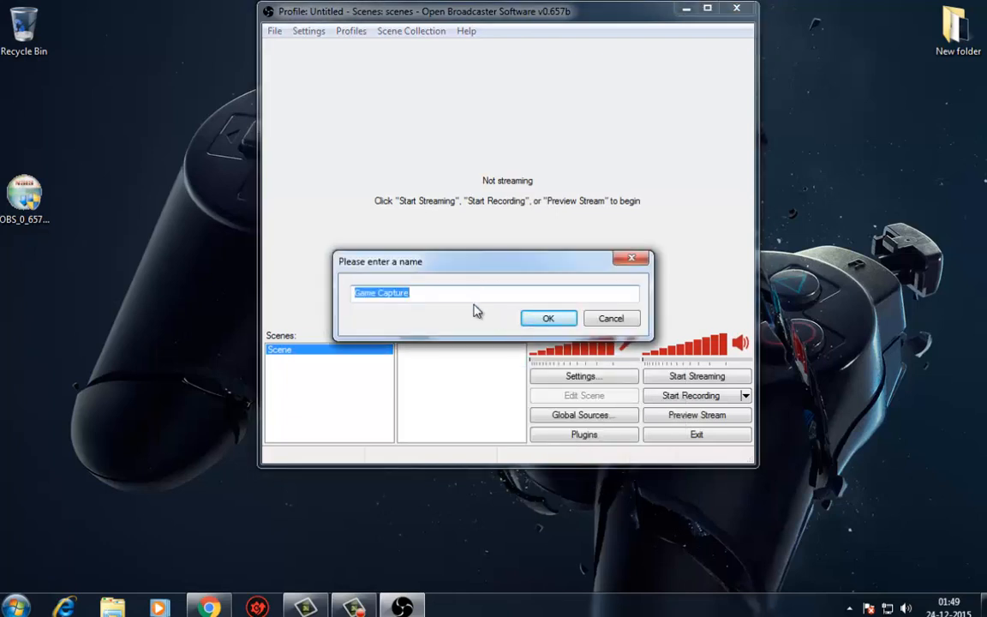
{"action": "type", "text": "unt"}
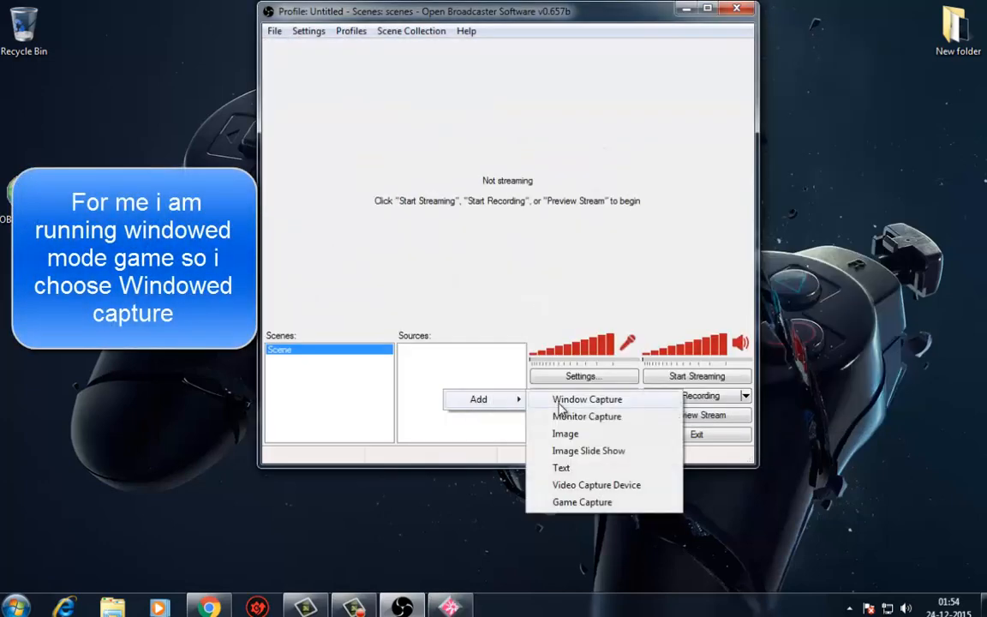
{"action": "left_click", "coordinate": [585, 400]}
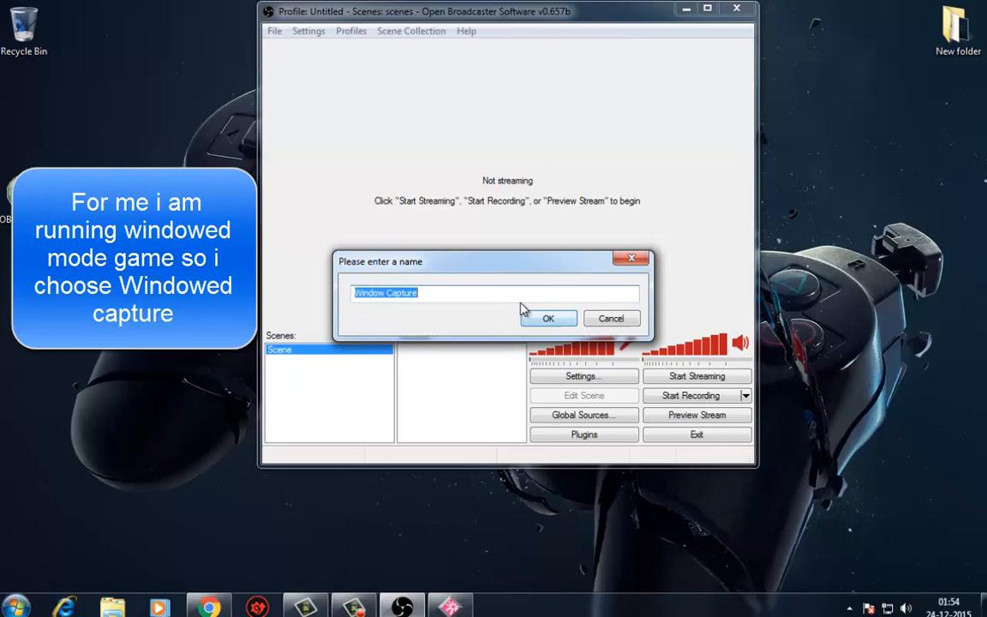
{"action": "type", "text": "flash"}
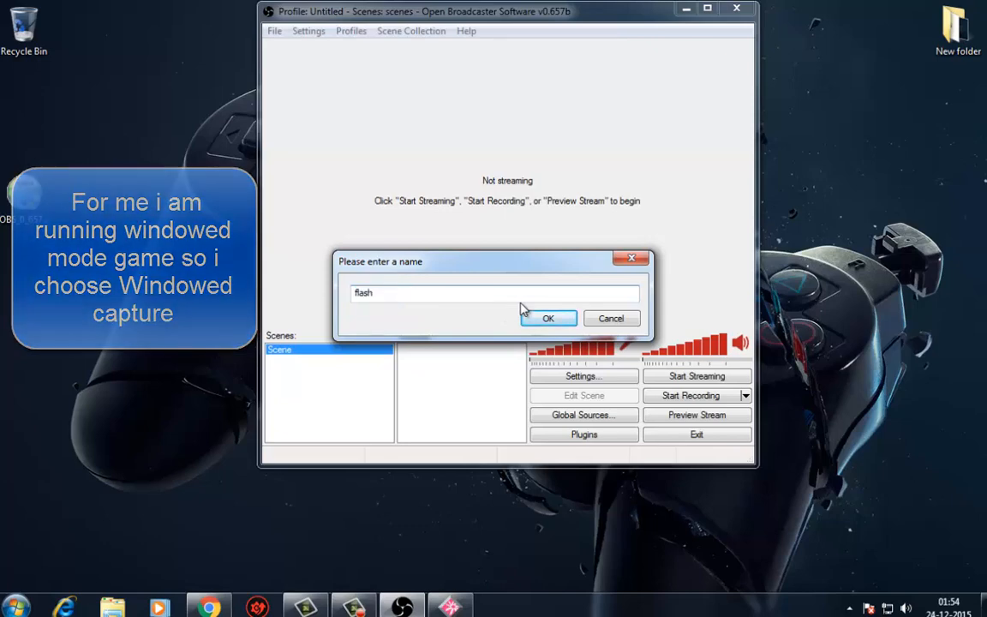
{"action": "left_click", "coordinate": [548, 318]}
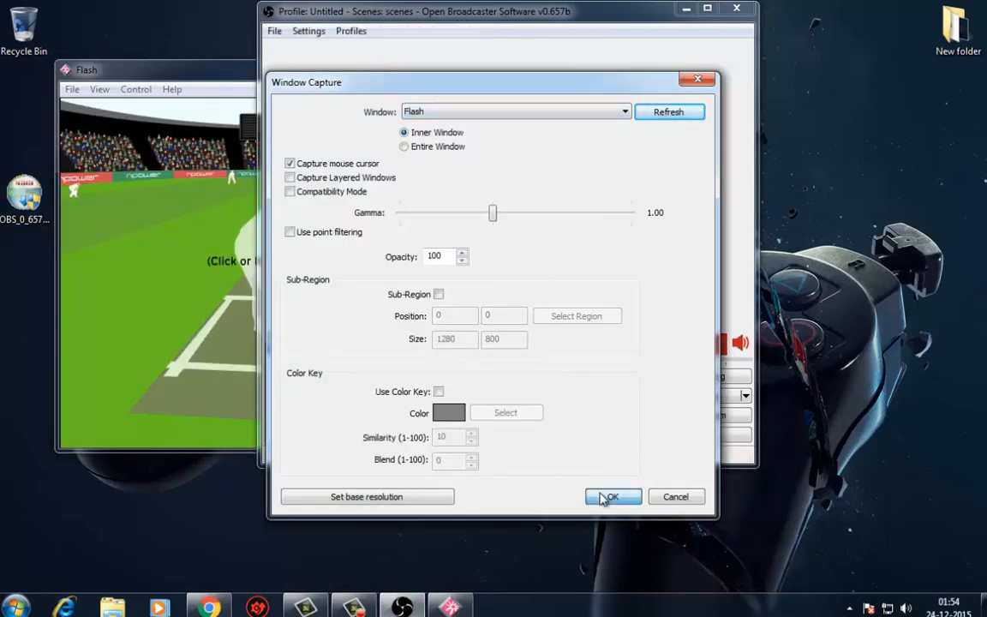
{"action": "left_click", "coordinate": [612, 496]}
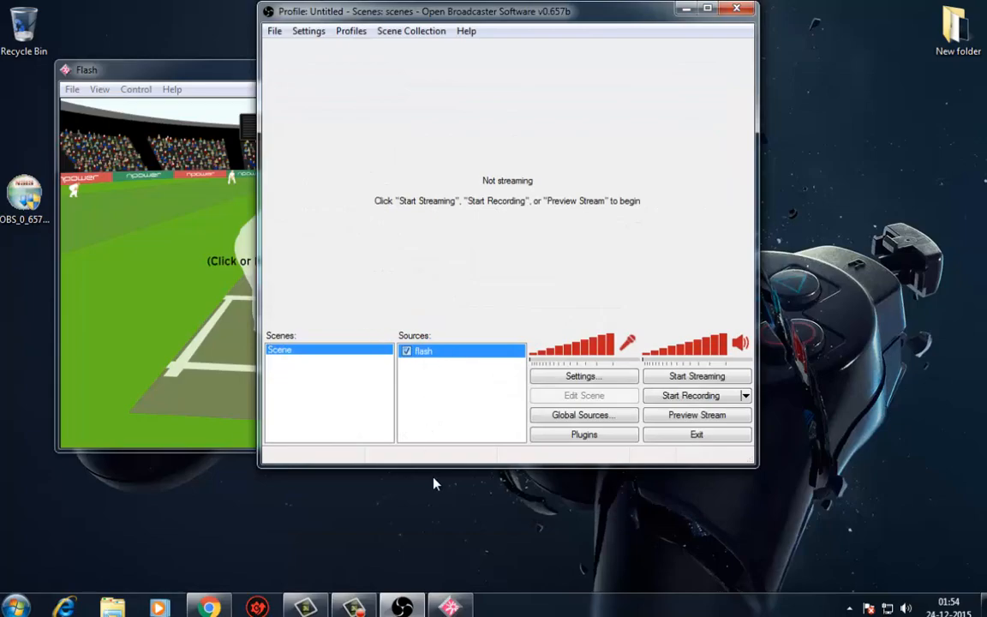
{"action": "left_click", "coordinate": [82, 63]}
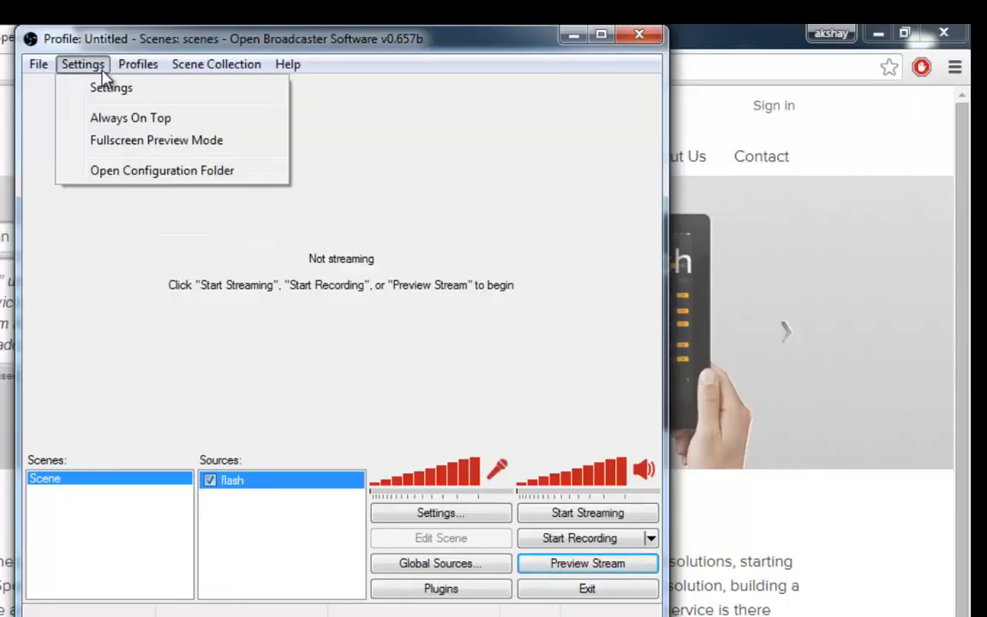
Step: Create a 'Live stream' settings profile and show the Broadcast Settings page
{"action": "left_click", "coordinate": [109, 87]}
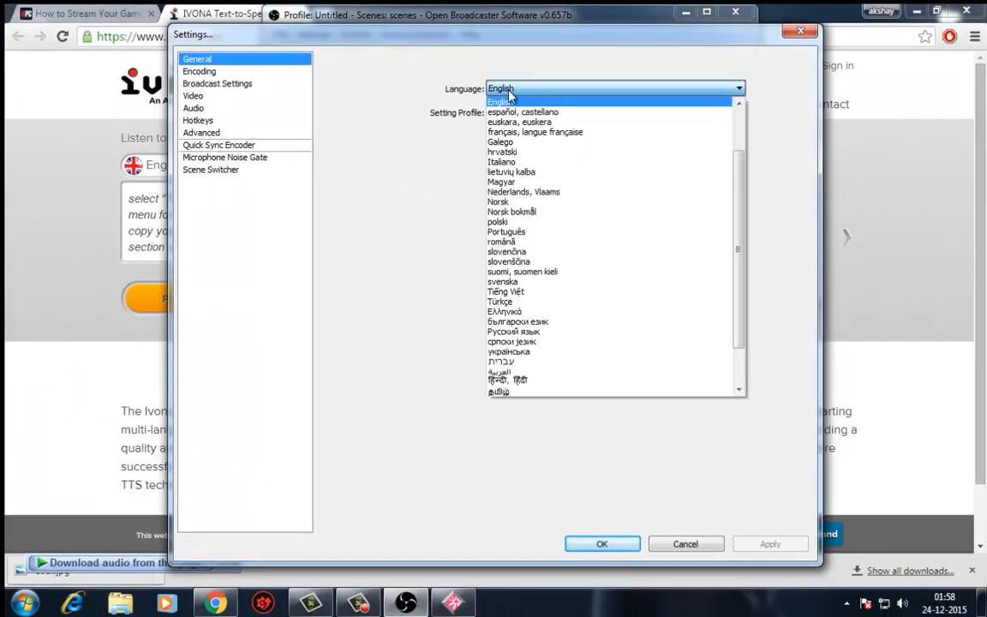
{"action": "left_click", "coordinate": [500, 100]}
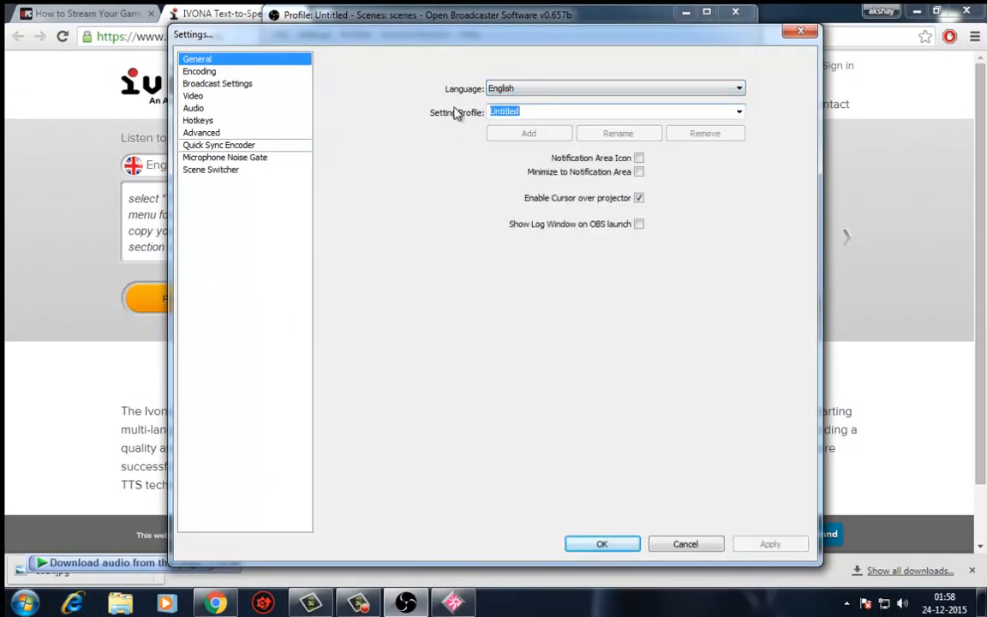
{"action": "type", "text": "Live stream"}
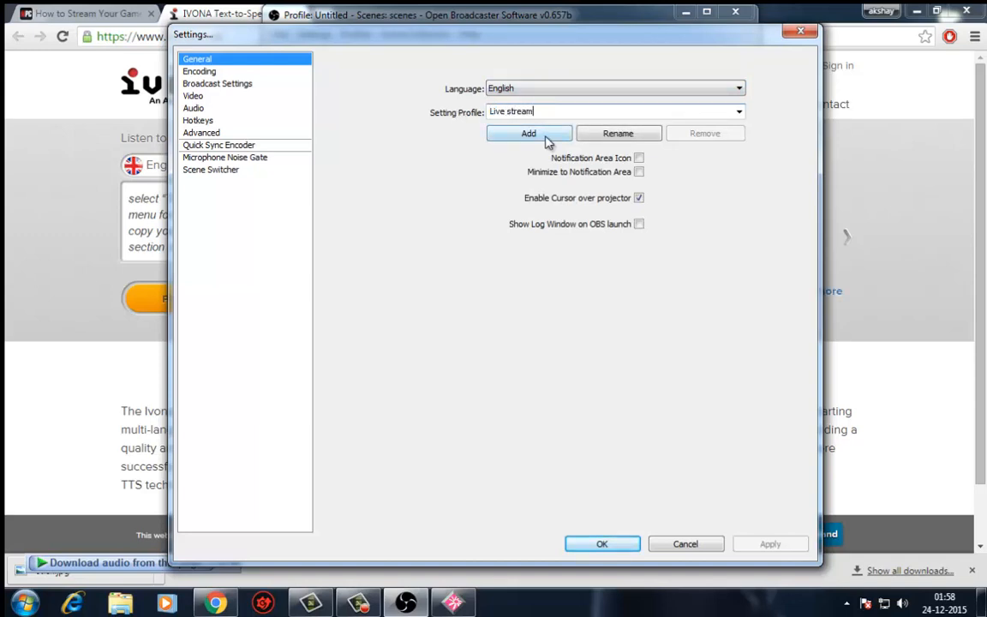
{"action": "left_click", "coordinate": [528, 133]}
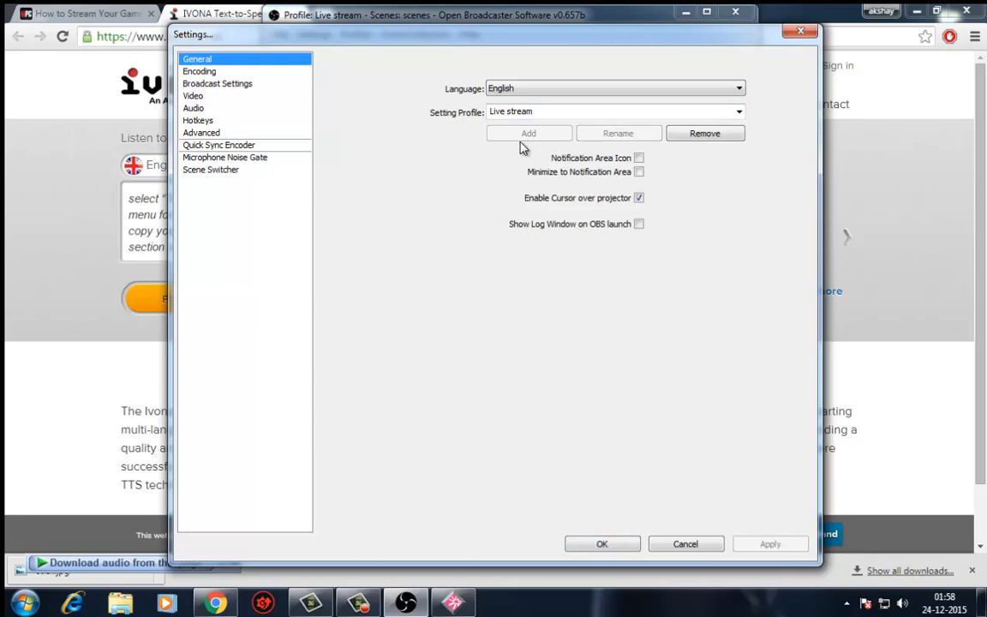
{"action": "left_click", "coordinate": [204, 70]}
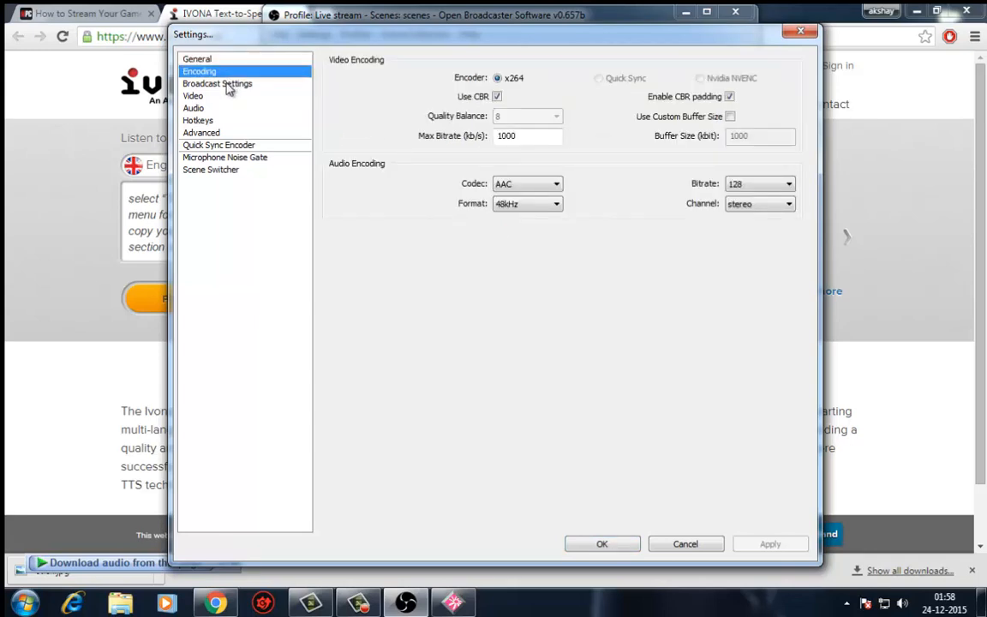
{"action": "left_click", "coordinate": [225, 84]}
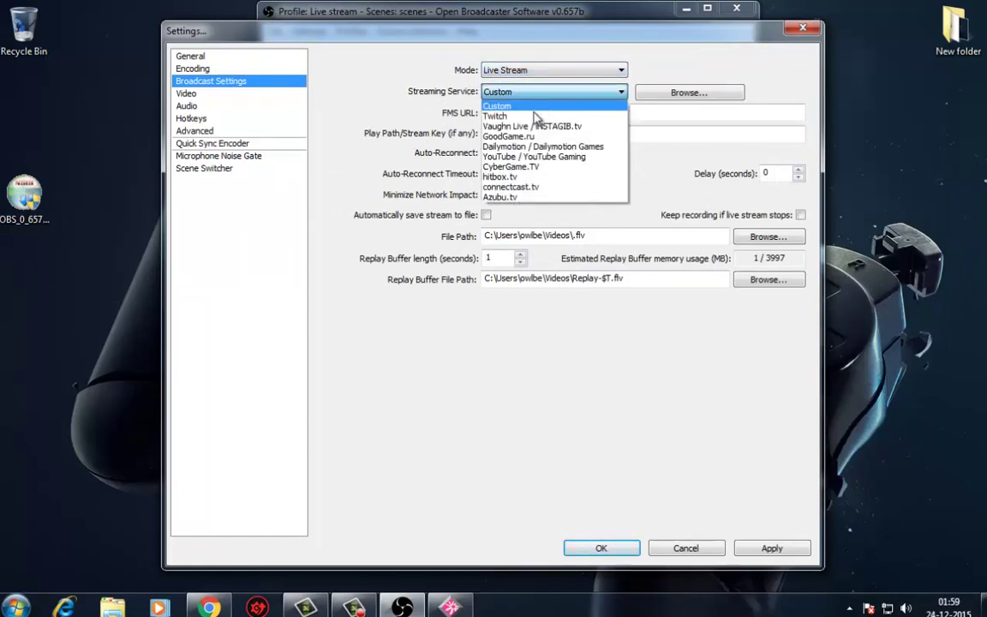
Step: Choose Twitch as the streaming service, keeping the US West: San Francisco server
{"action": "left_click", "coordinate": [494, 116]}
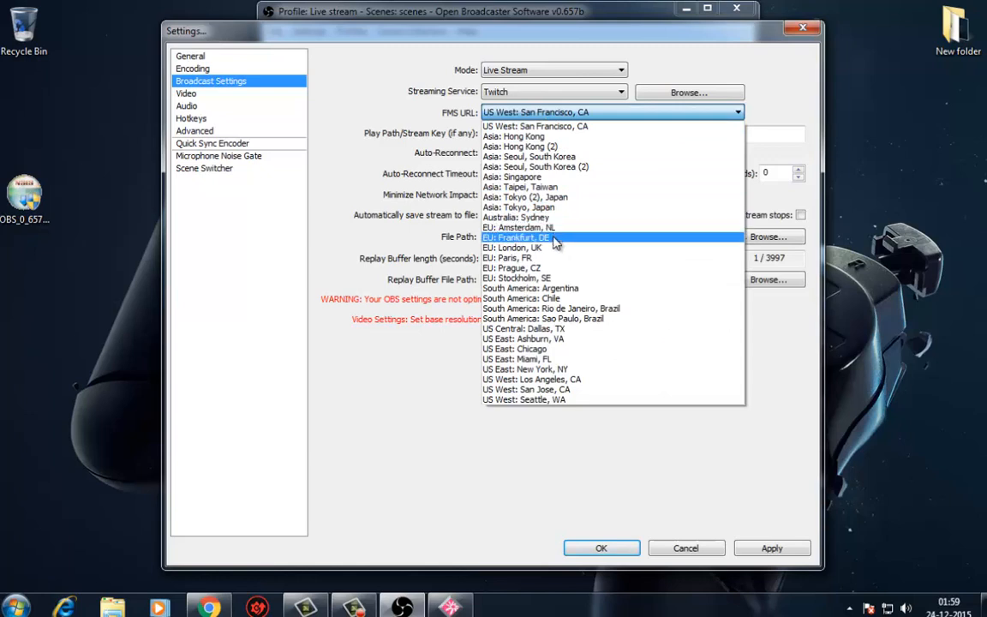
{"action": "left_click", "coordinate": [526, 125]}
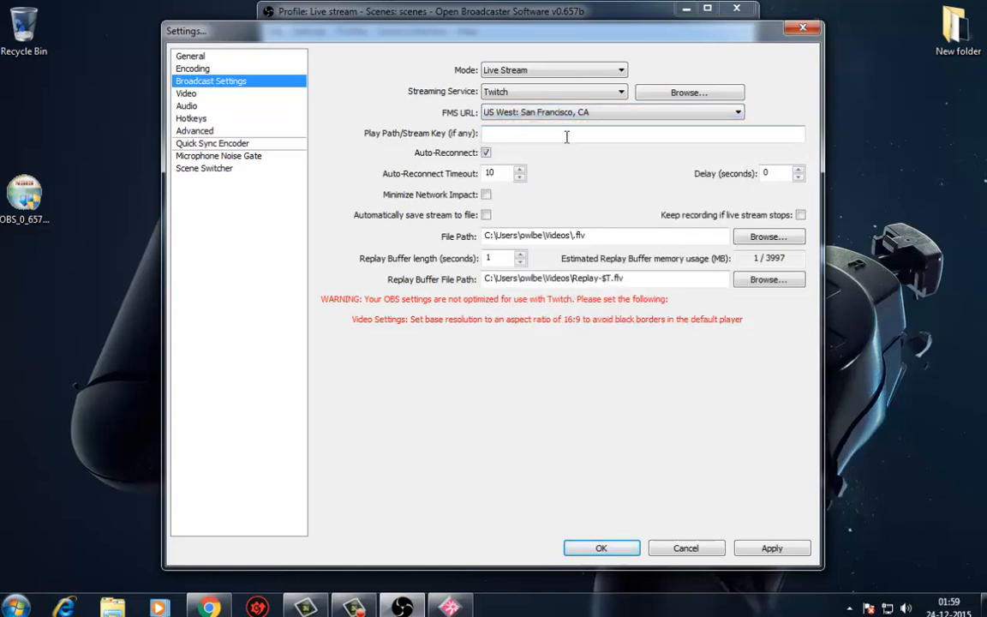
{"action": "left_click", "coordinate": [566, 133]}
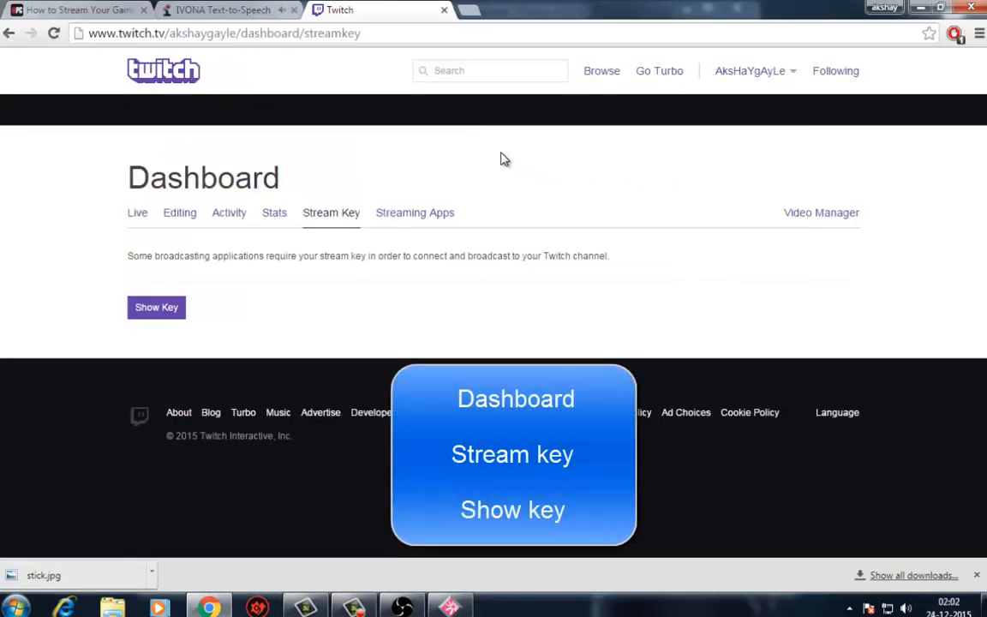
{"action": "mouse_move", "coordinate": [158, 310]}
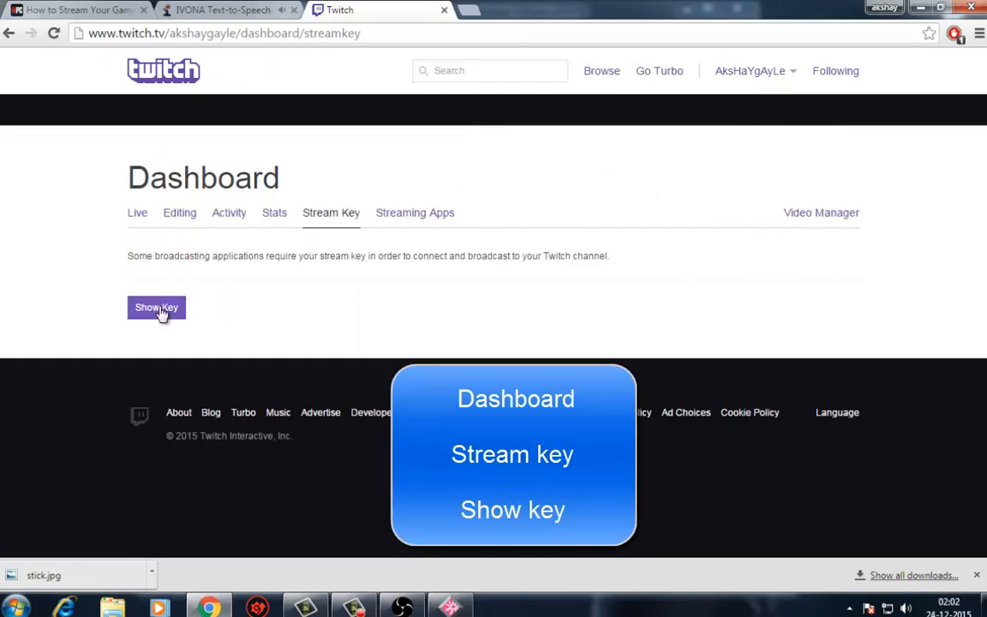
Step: Reveal the Twitch stream key by accepting the sharing warning
{"action": "left_click", "coordinate": [156, 308]}
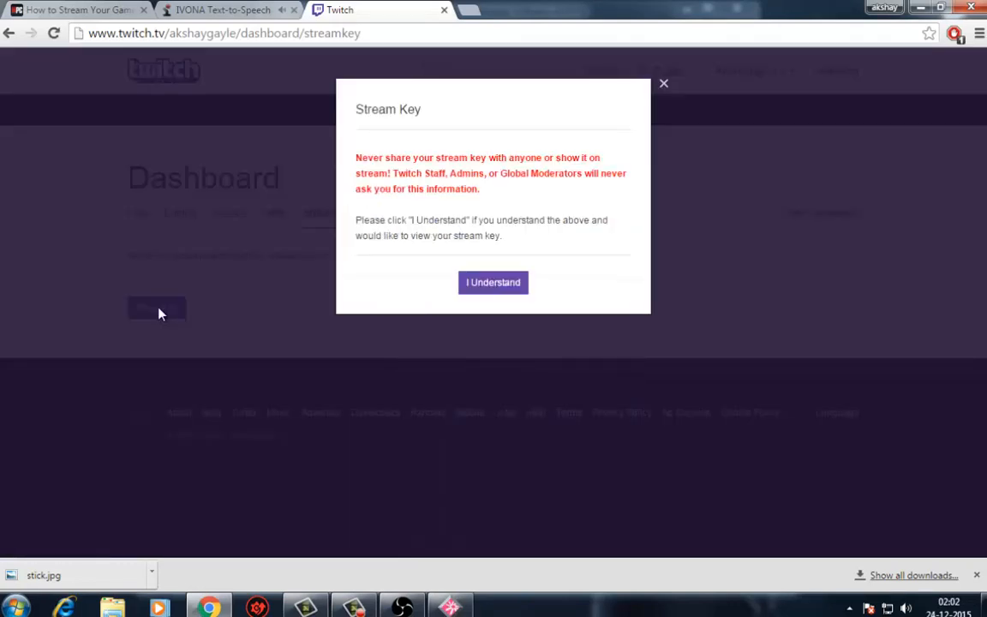
{"action": "left_click", "coordinate": [492, 282]}
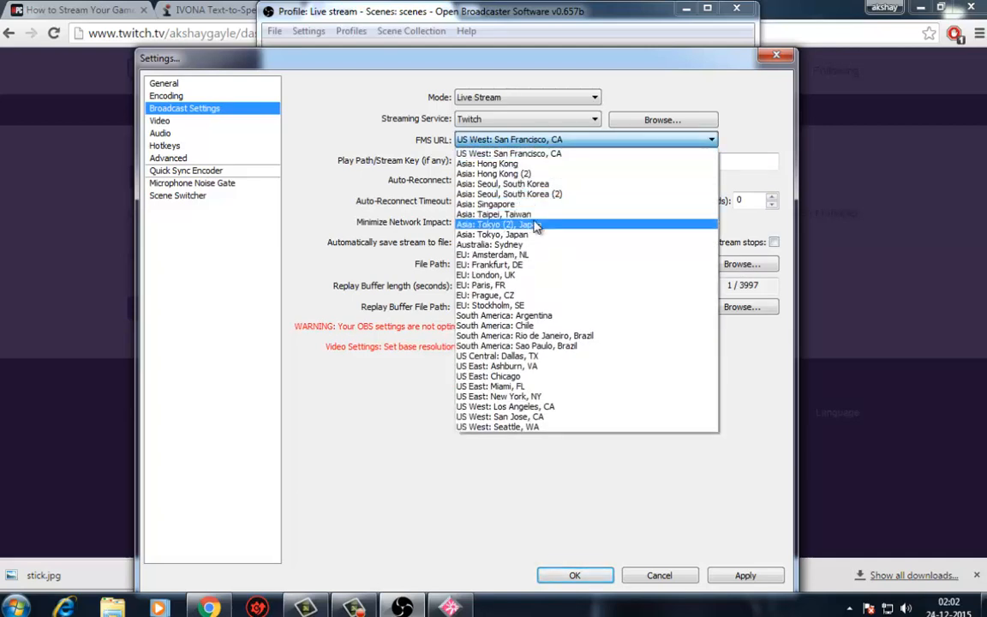
{"action": "mouse_move", "coordinate": [529, 204]}
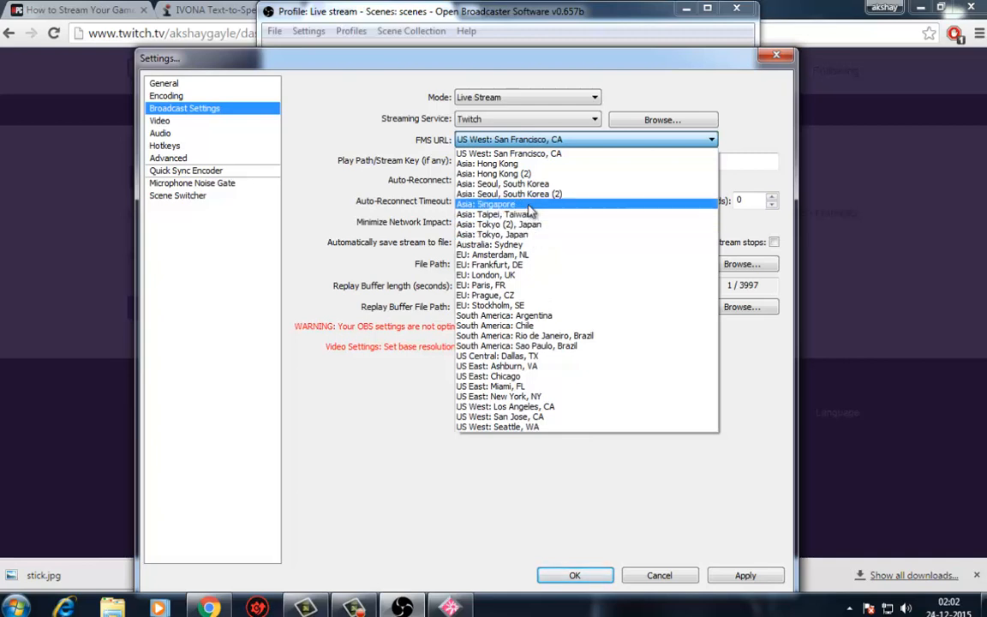
Step: Set the Twitch FMS URL to the Asia: Singapore server
{"action": "left_click", "coordinate": [482, 203]}
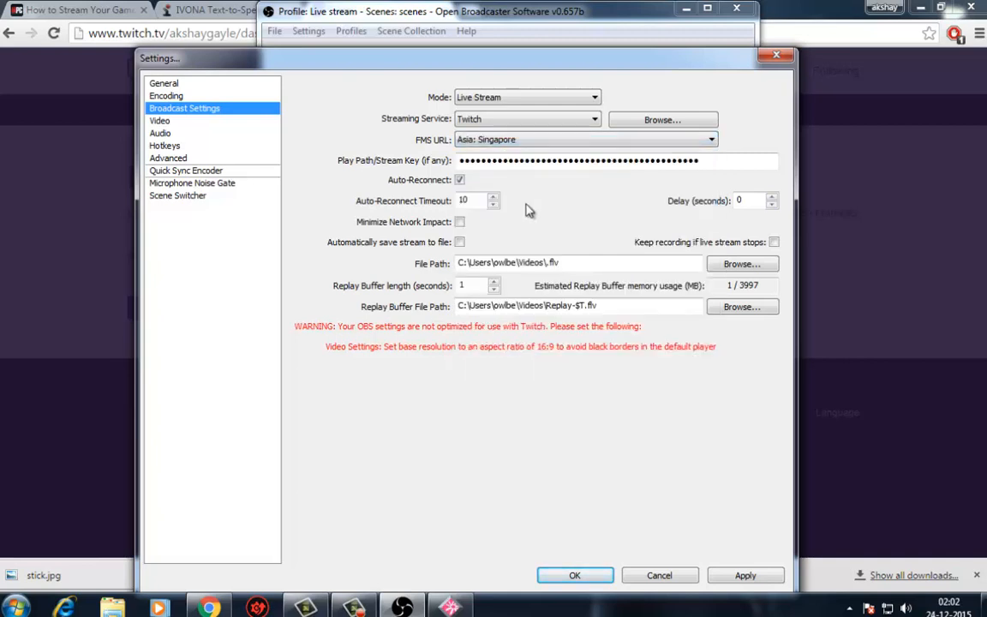
{"action": "mouse_move", "coordinate": [722, 547]}
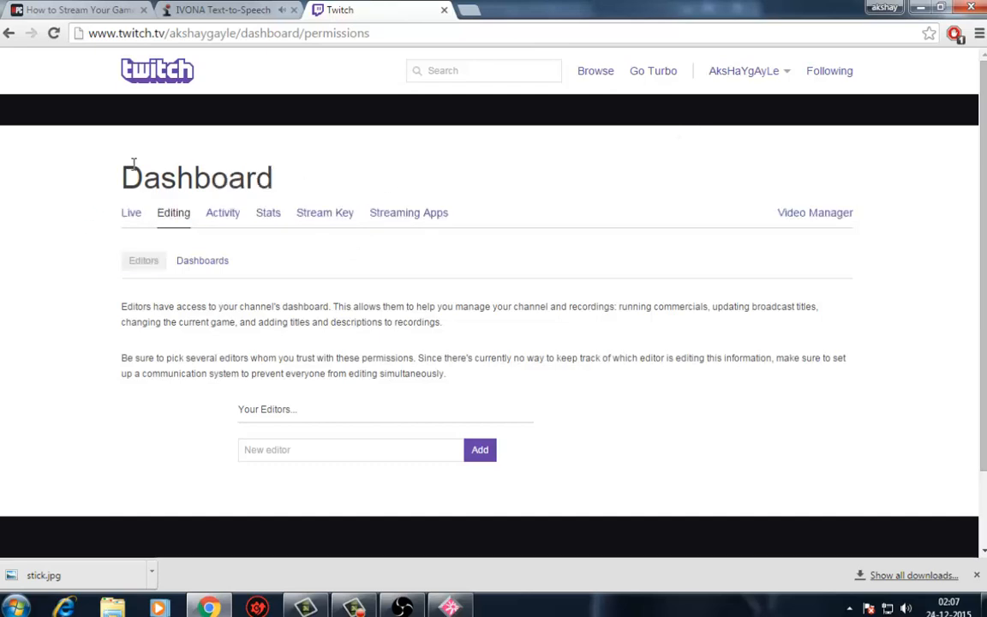
Step: Enter 'OWlbe stream' as the broadcast title on Twitch's Live dashboard
{"action": "left_click", "coordinate": [749, 70]}
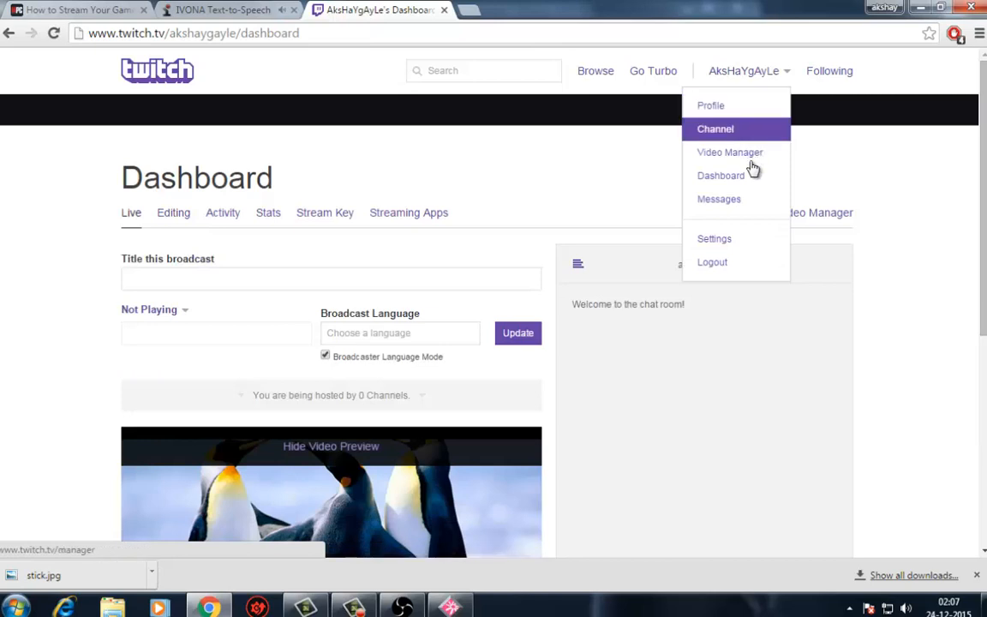
{"action": "mouse_move", "coordinate": [4, 315]}
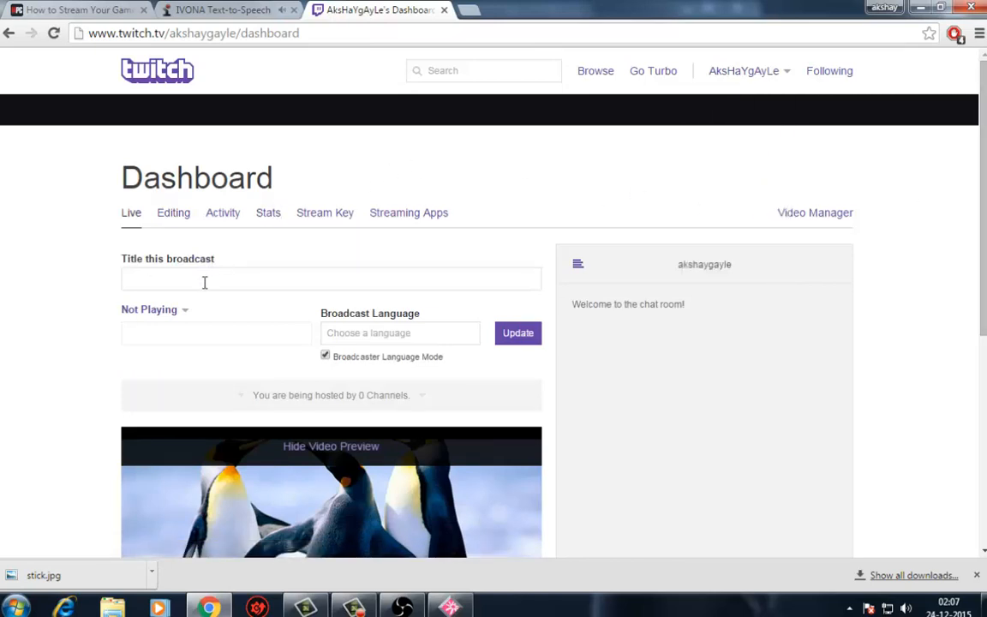
{"action": "left_click", "coordinate": [333, 278]}
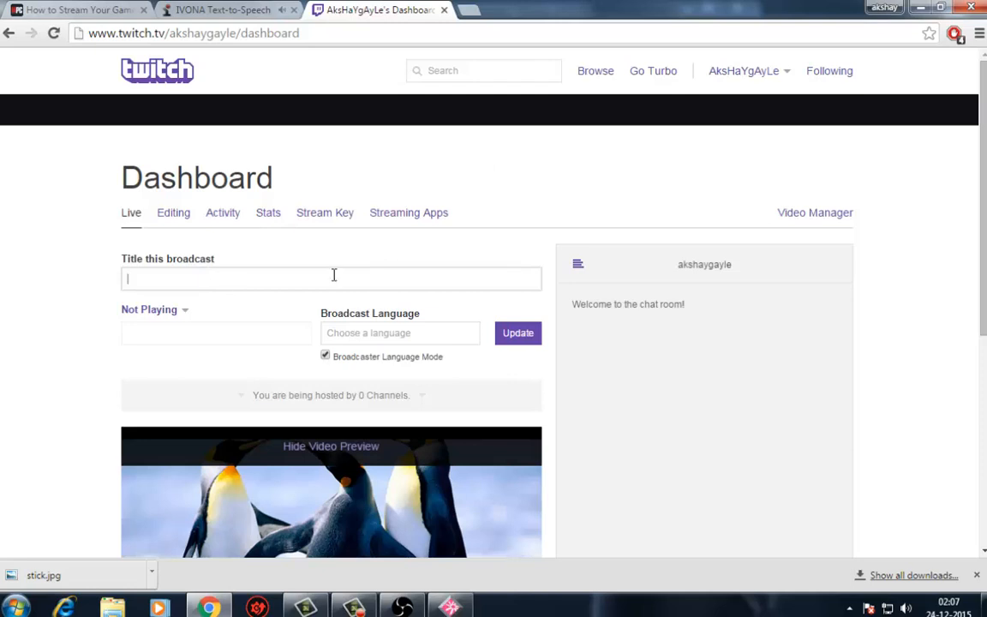
{"action": "type", "text": "OW"}
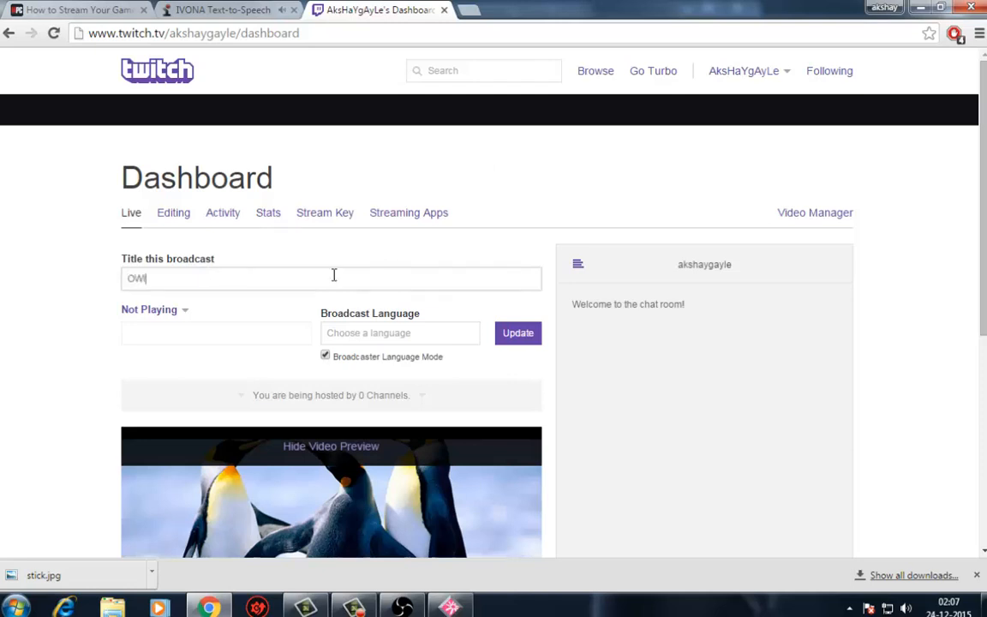
{"action": "type", "text": "lbe"}
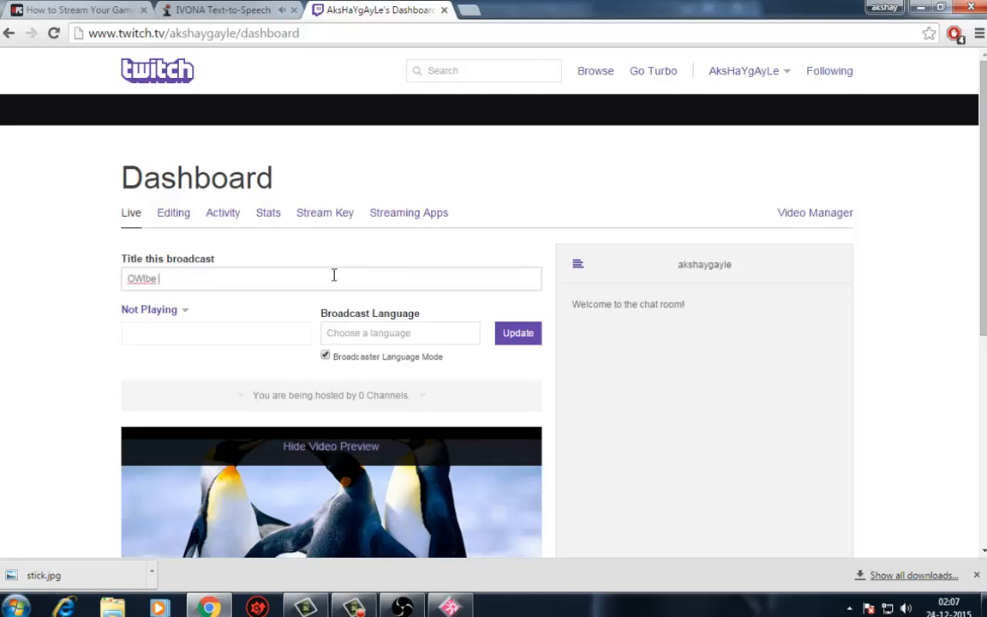
{"action": "type", "text": "stream"}
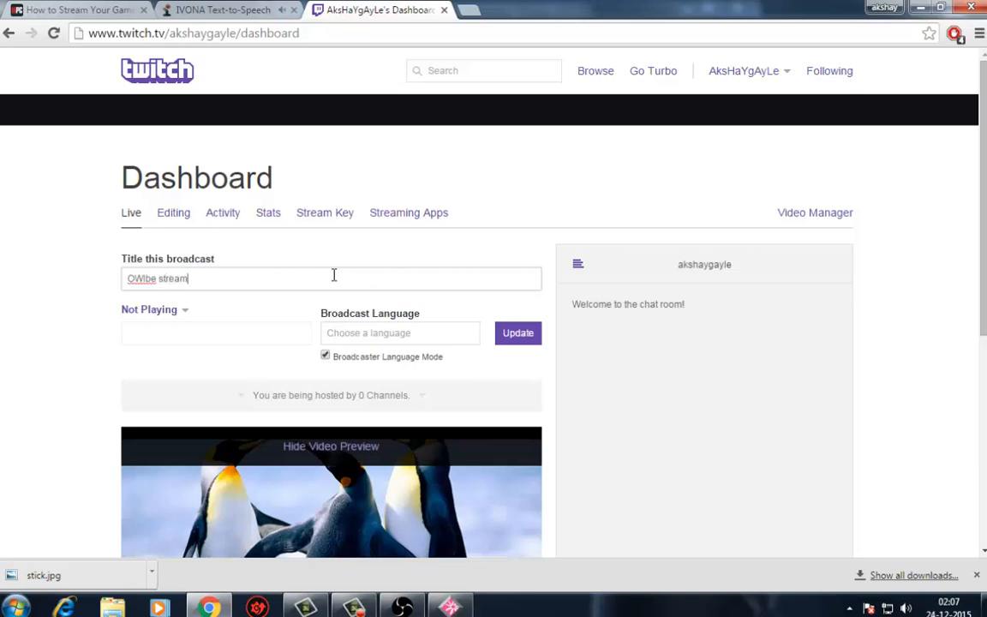